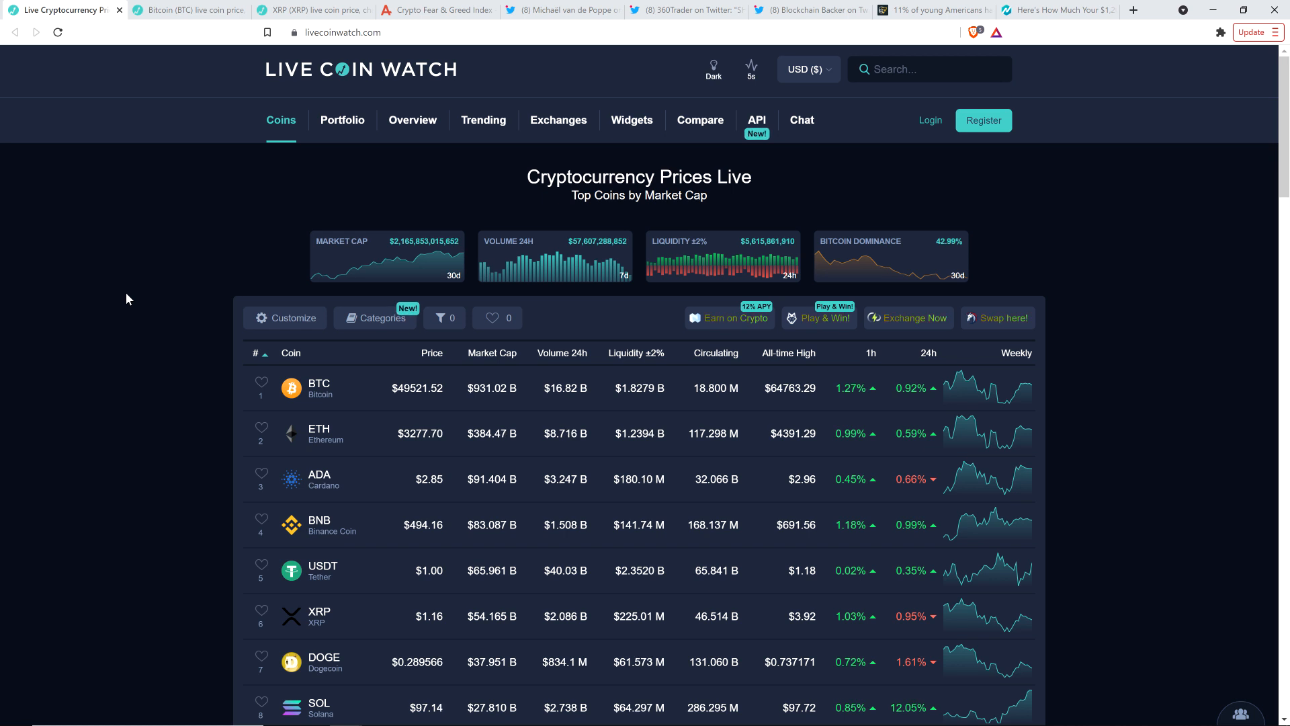
mouse_move(69, 338)
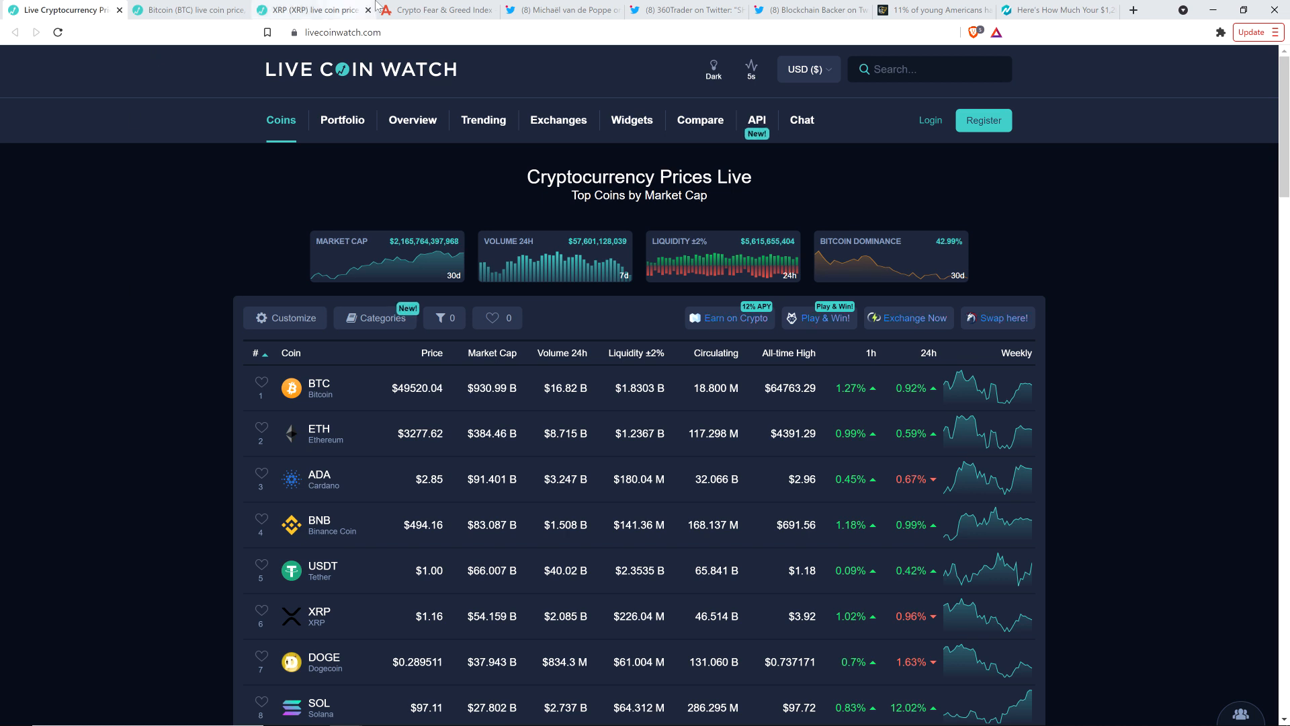
Switch to the Crypto Fear & Greed Index tab on alternative.me.
left_click(439, 10)
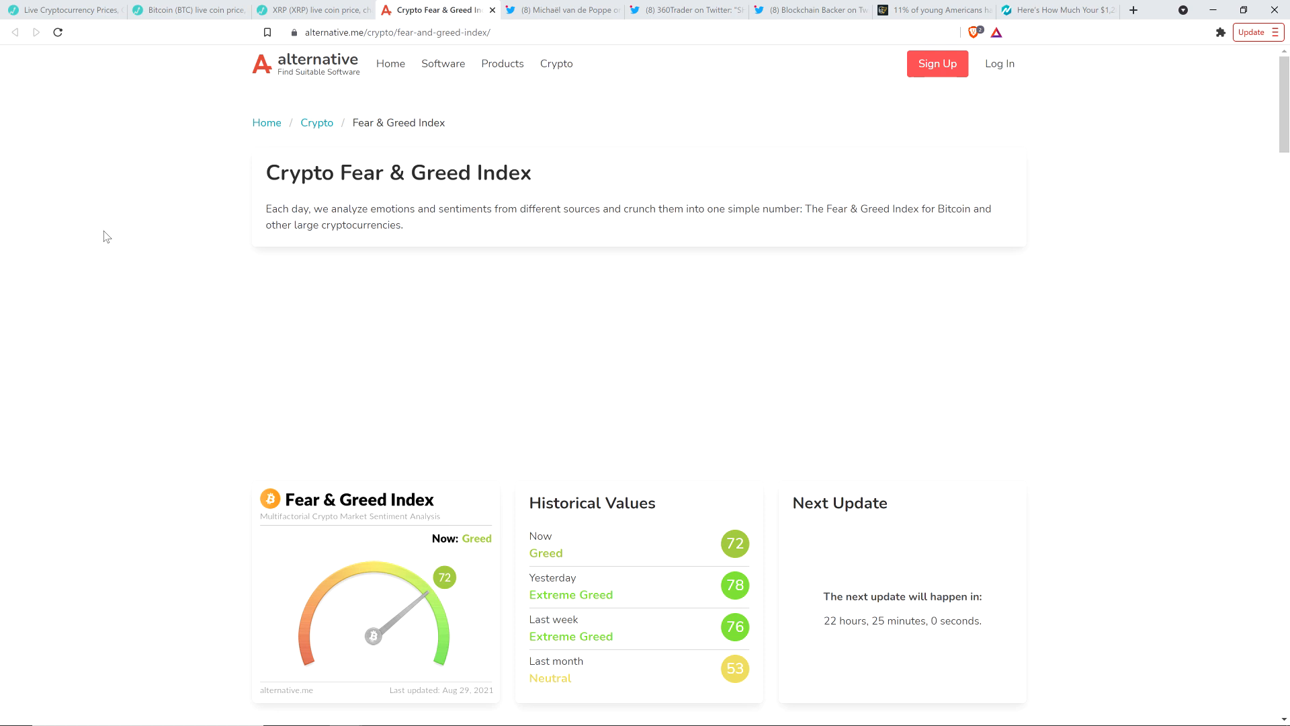
mouse_move(140, 194)
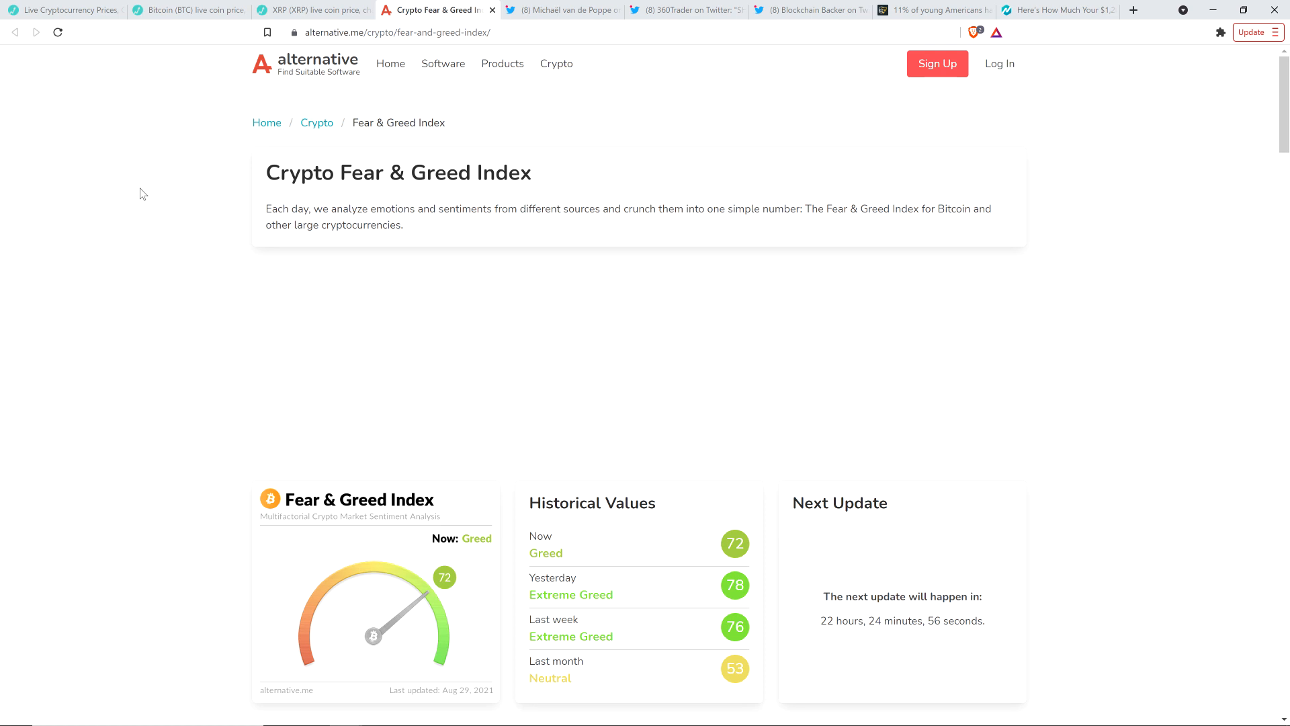
mouse_move(557, 64)
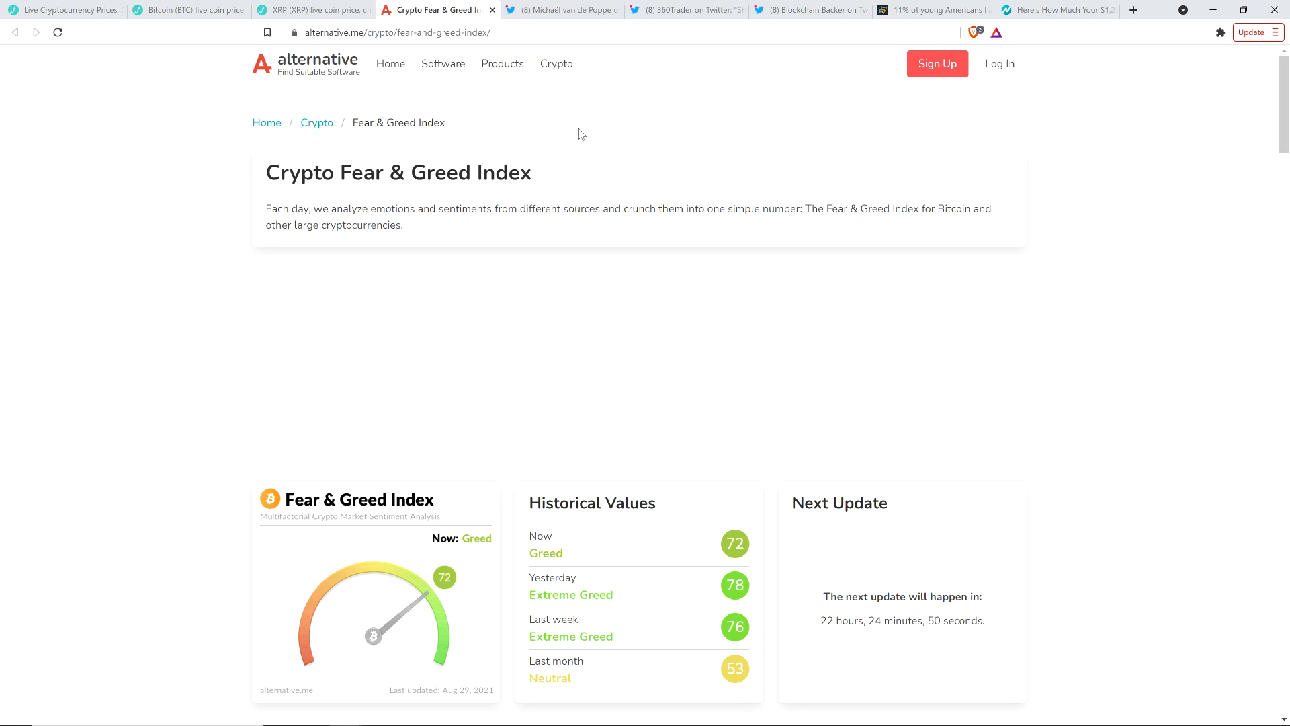
mouse_move(575, 133)
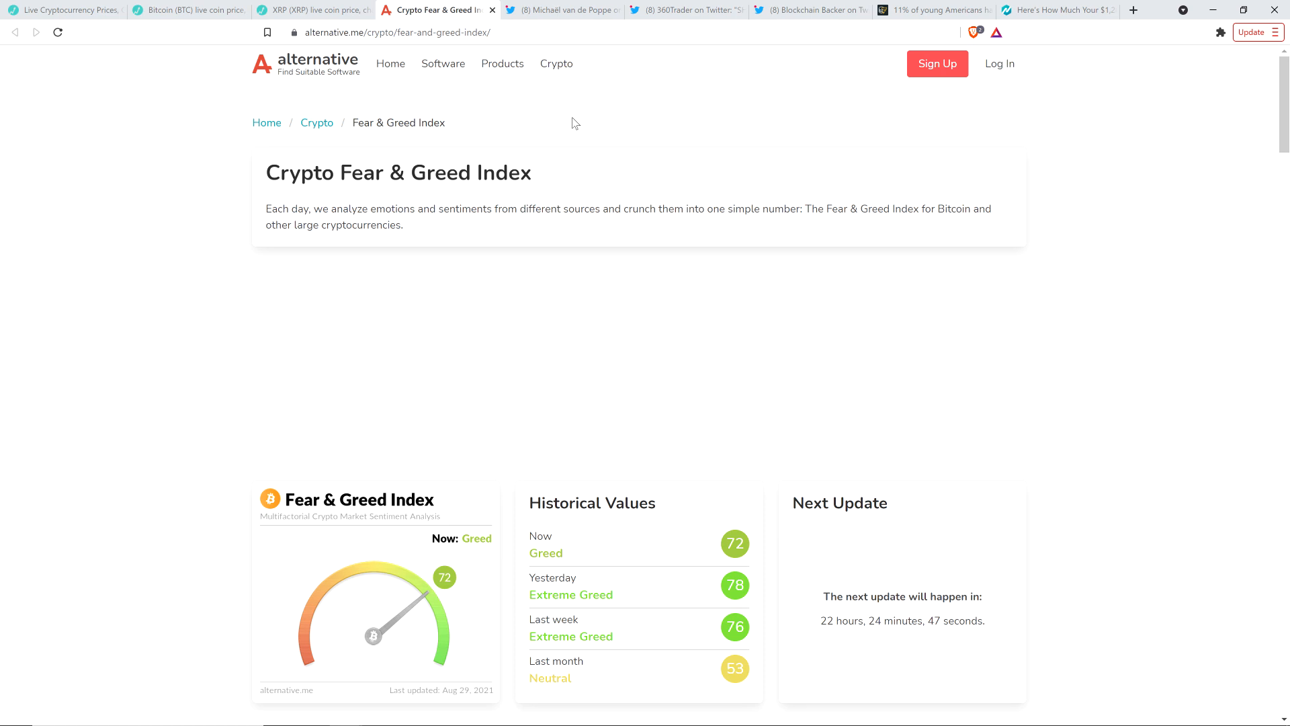
mouse_move(536, 90)
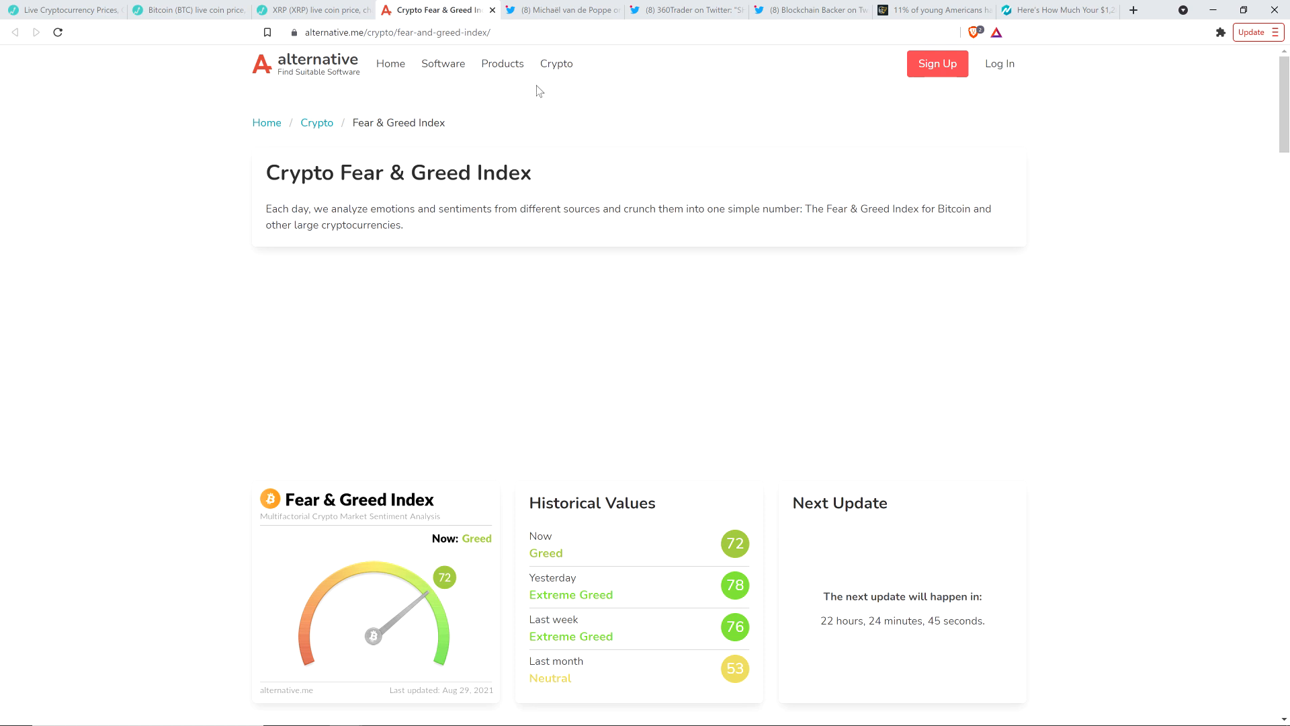
mouse_move(612, 127)
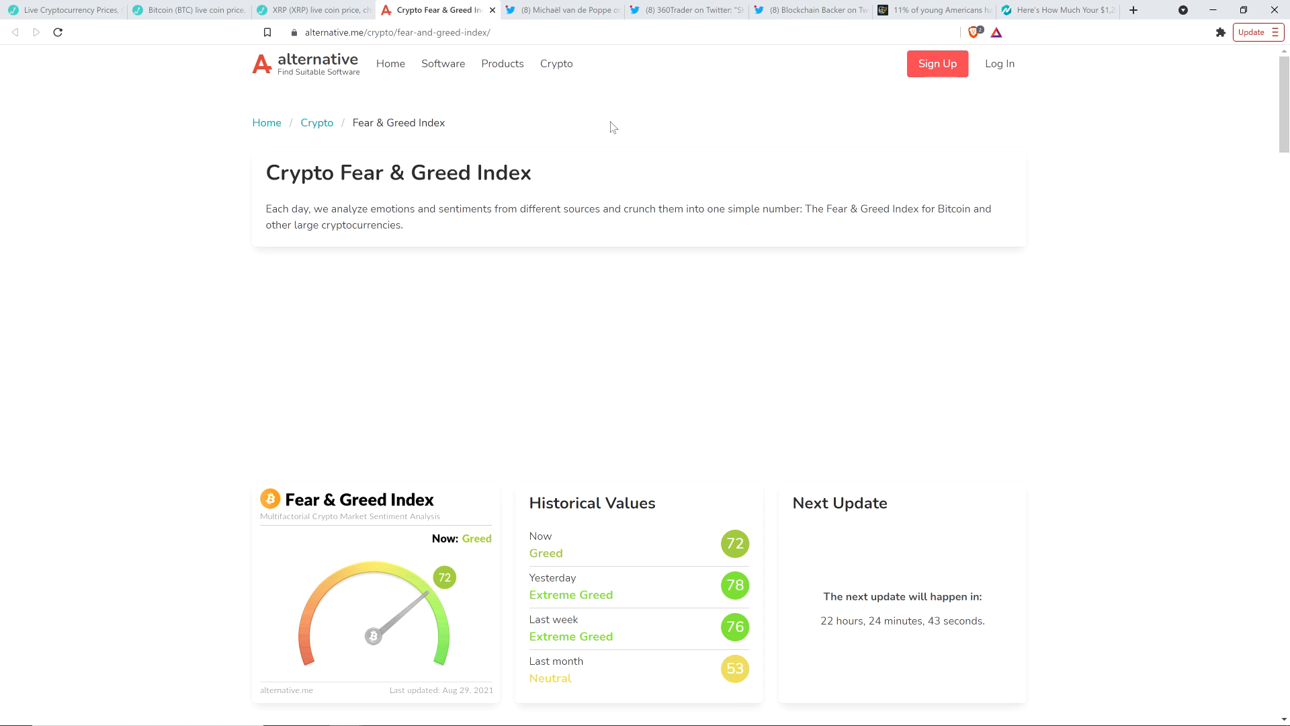
Switch to Michaël van de Poppe's tweet about the next bull cycle and altcoins.
left_click(564, 10)
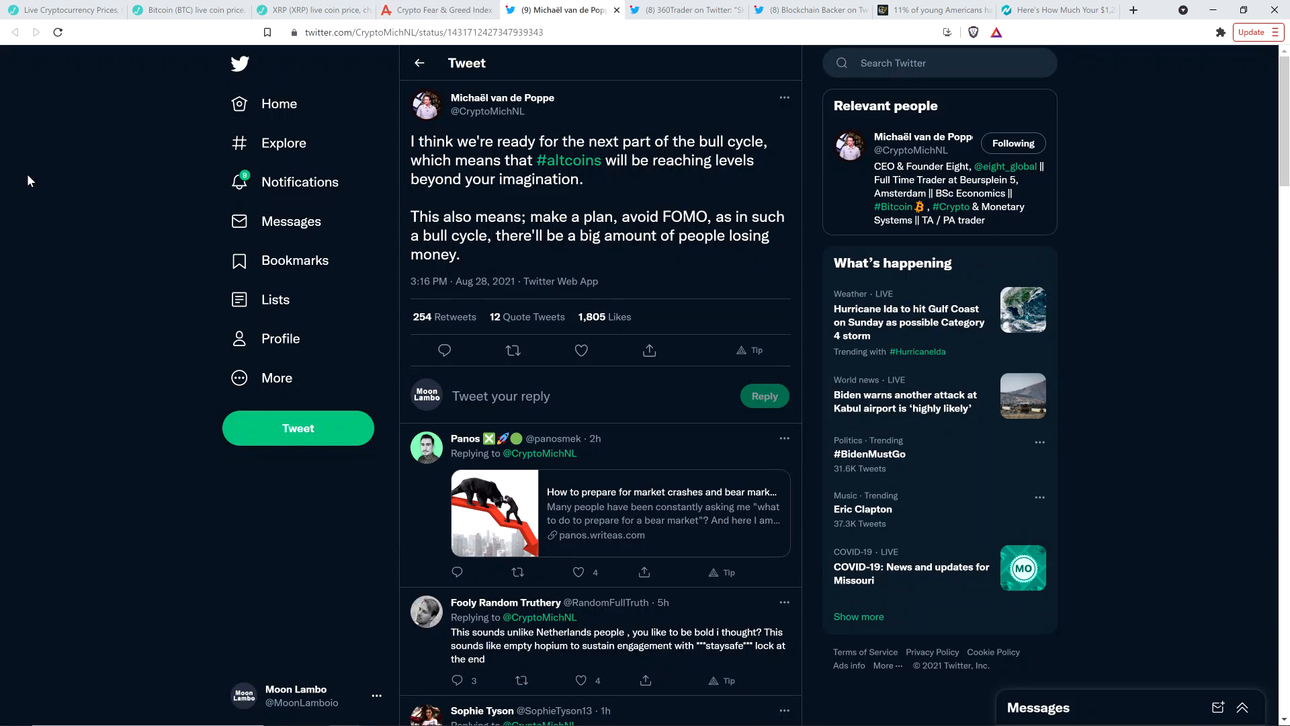
mouse_move(502, 96)
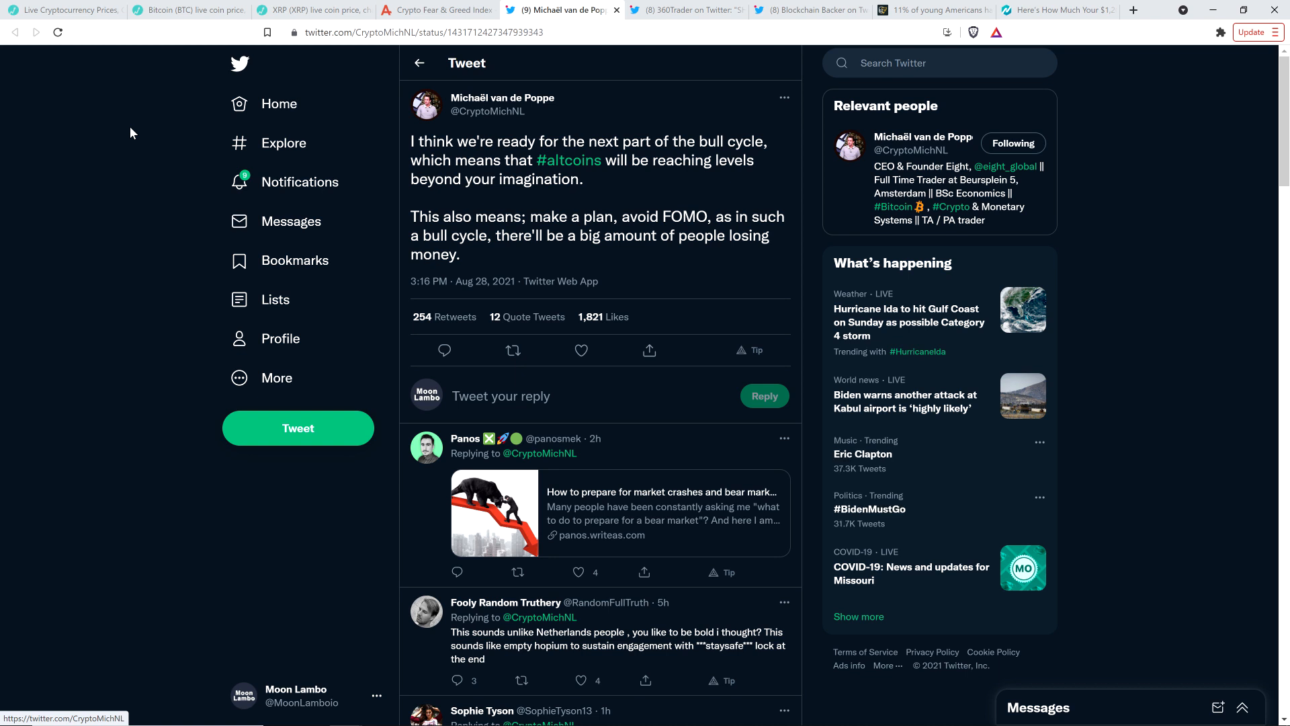
mouse_move(93, 238)
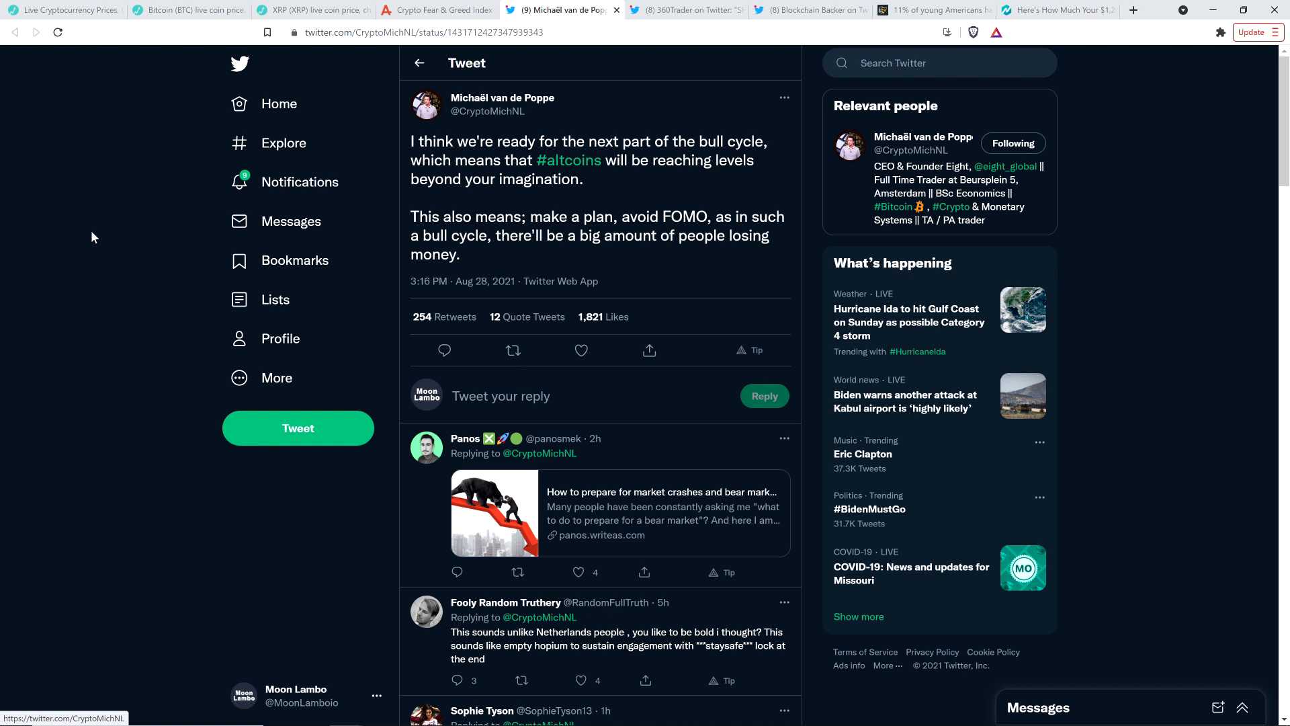
mouse_move(167, 249)
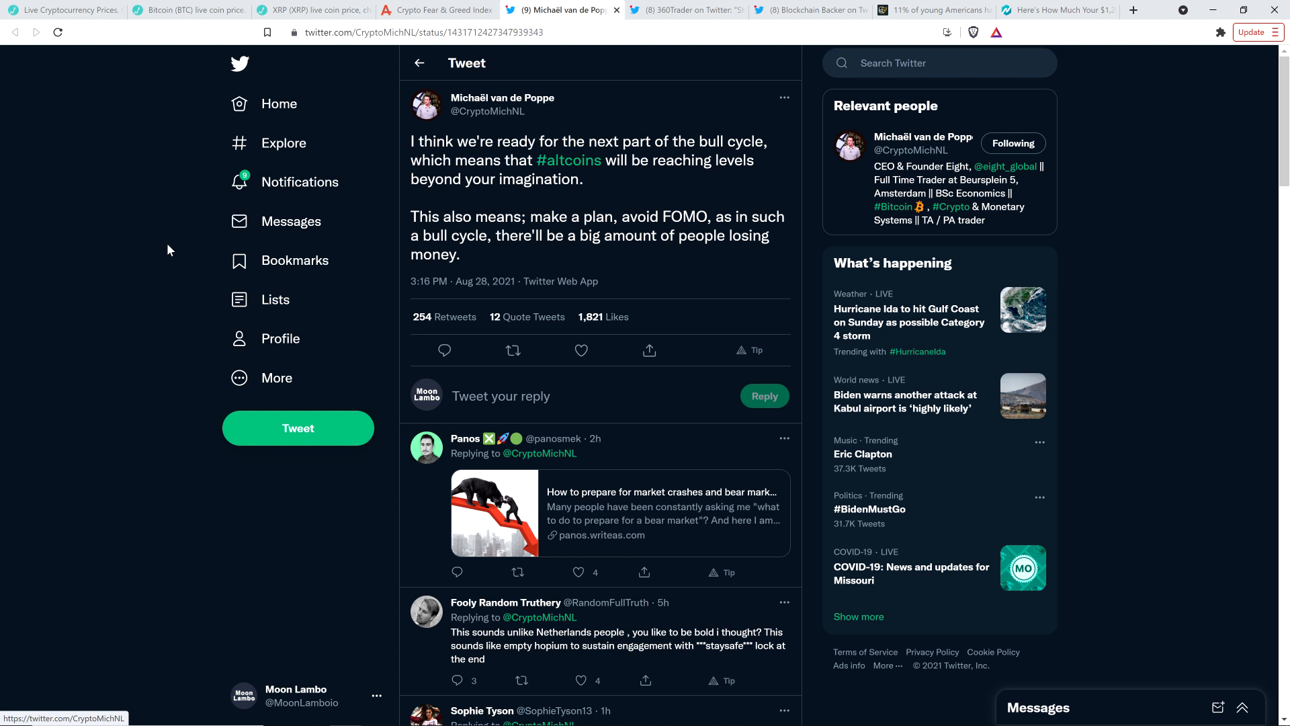
mouse_move(94, 230)
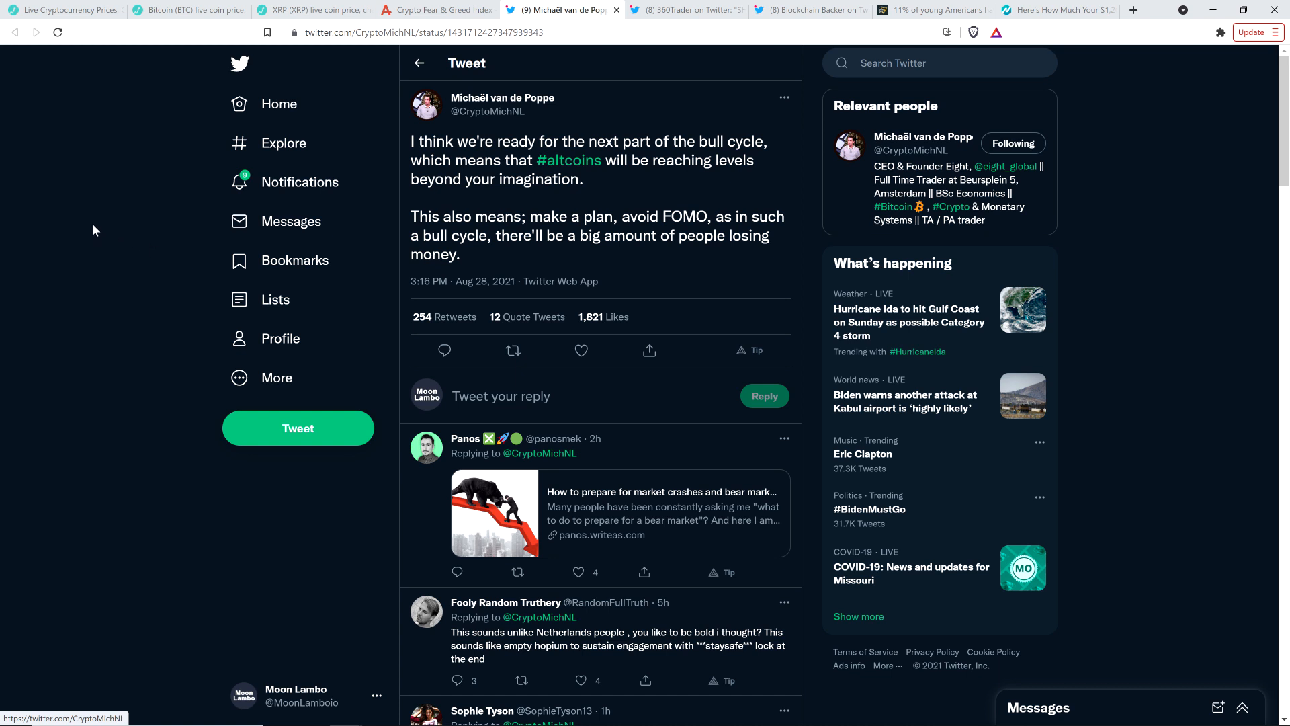
mouse_move(80, 215)
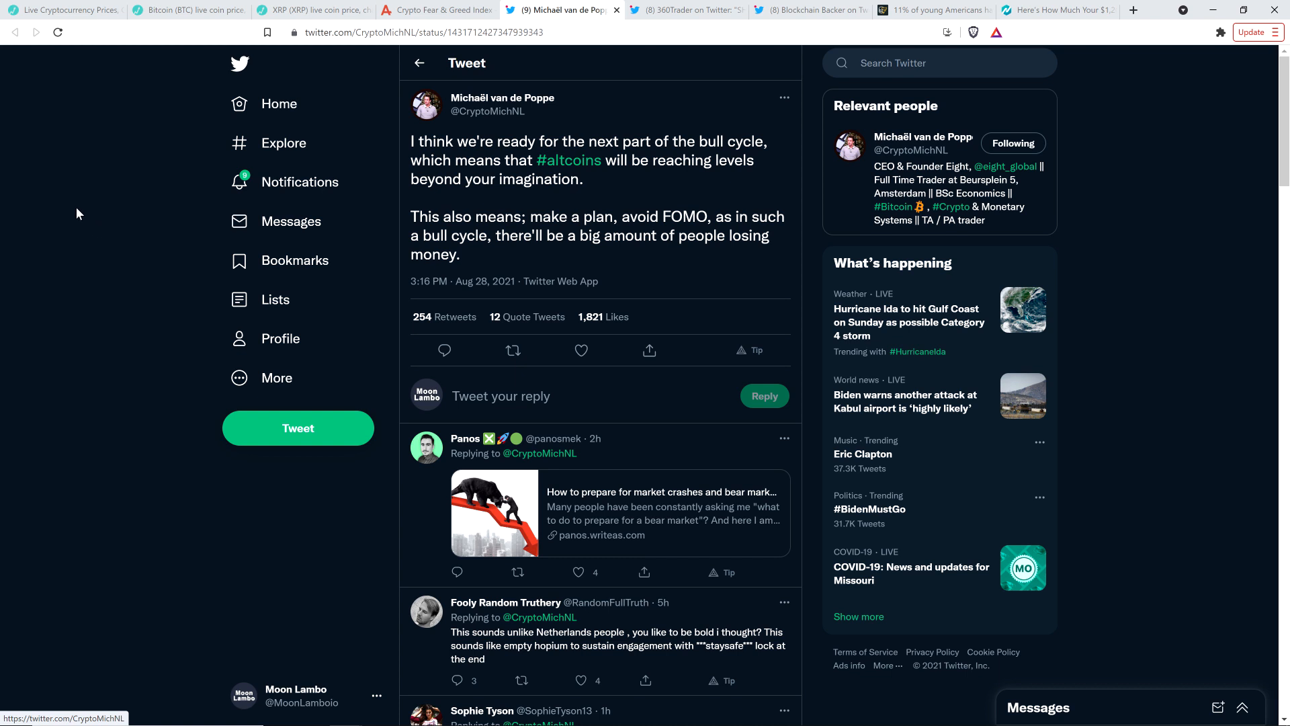
mouse_move(83, 52)
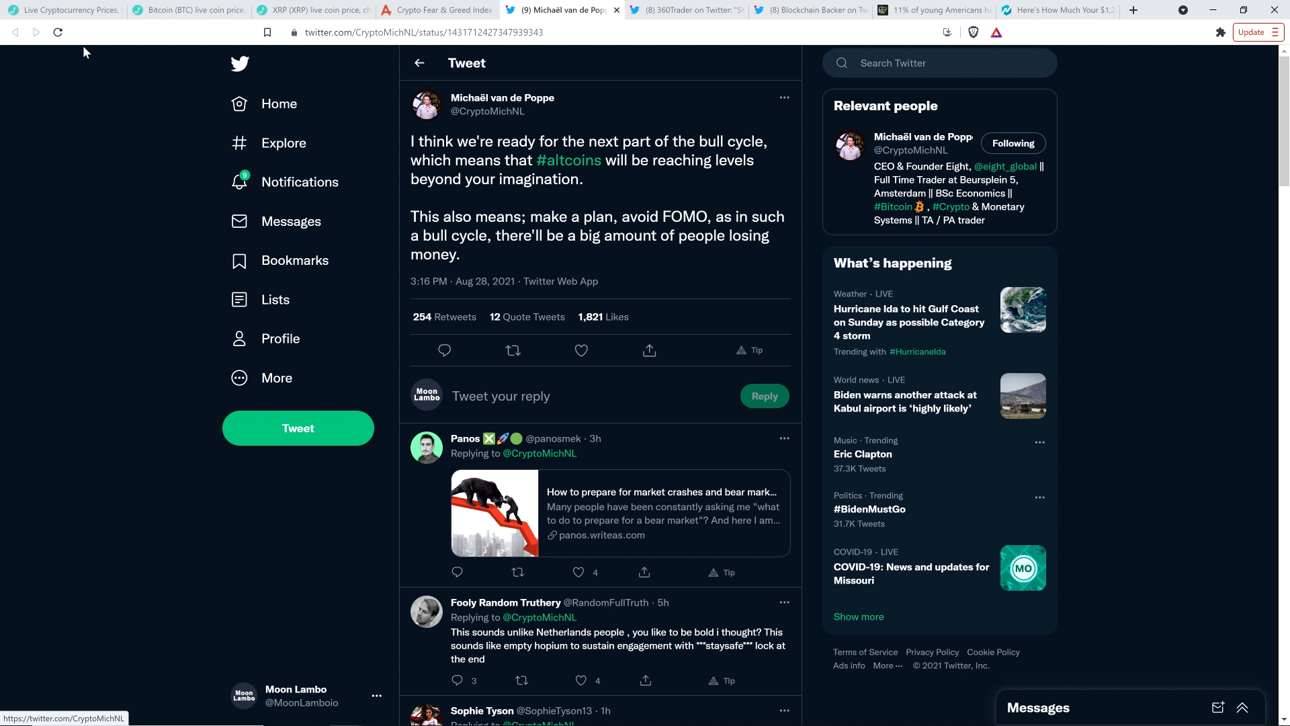
mouse_move(103, 170)
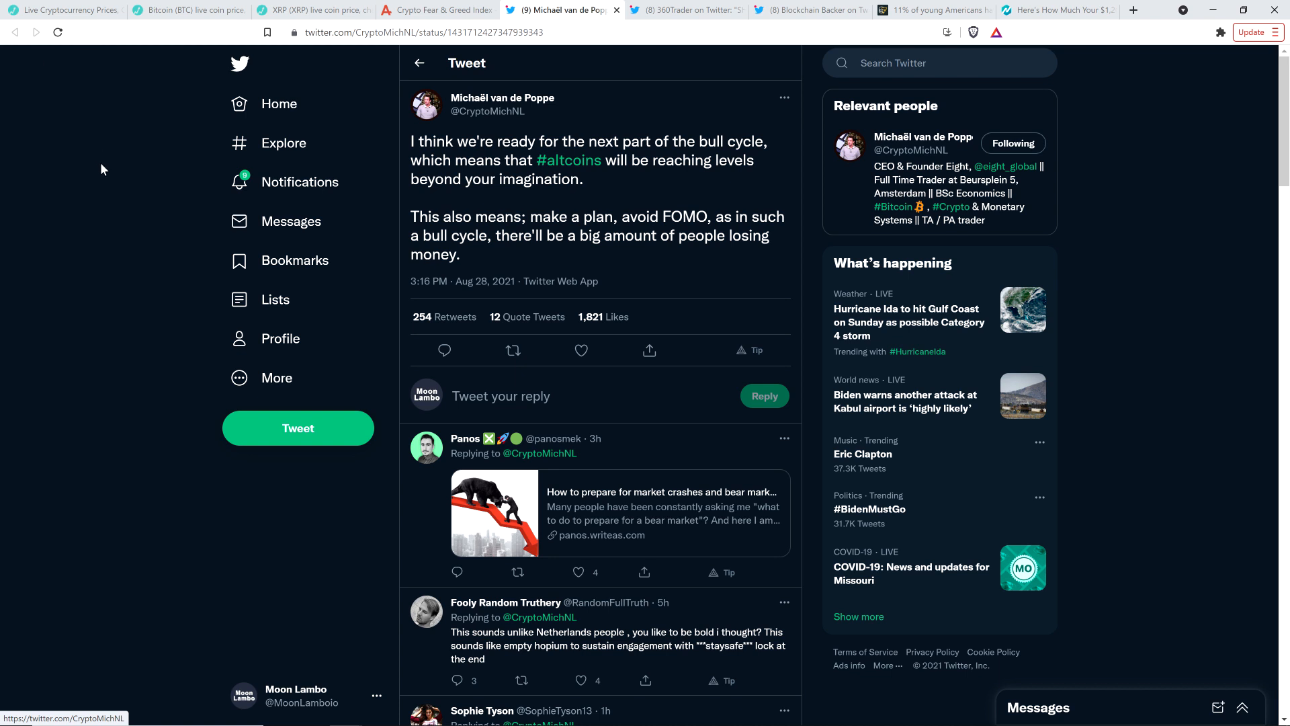
mouse_move(90, 175)
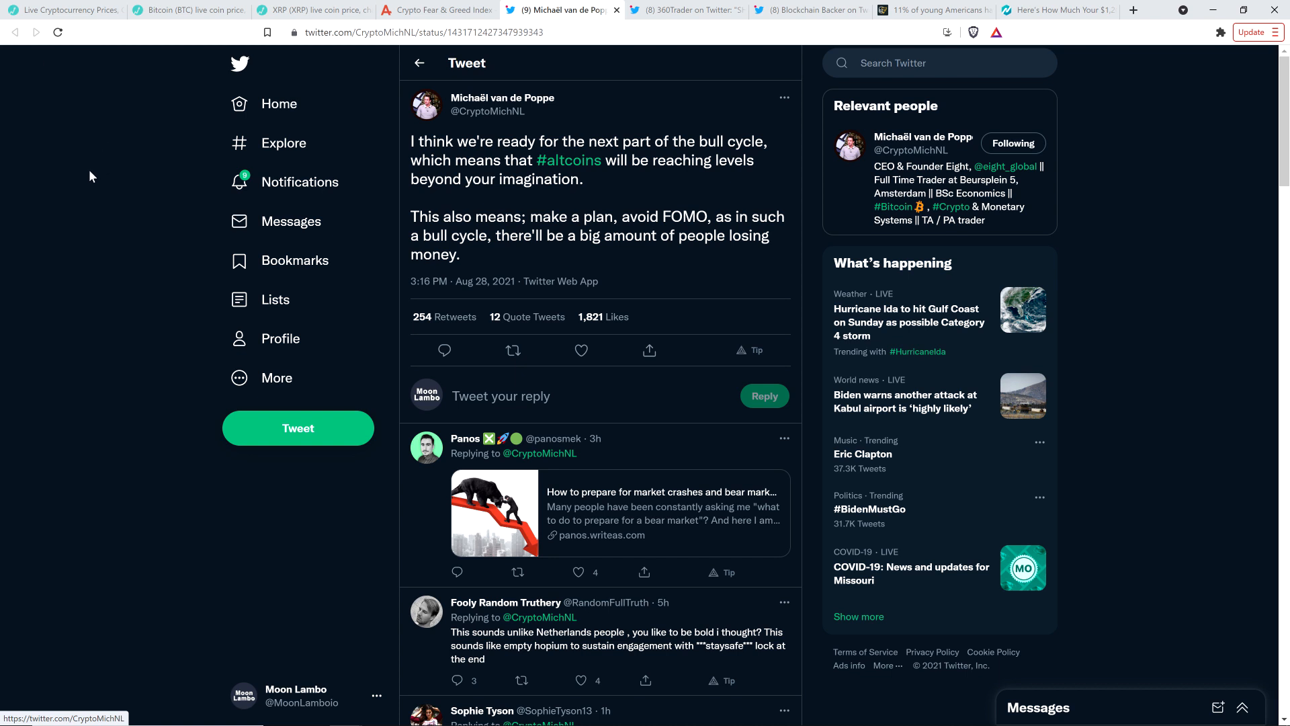
mouse_move(105, 157)
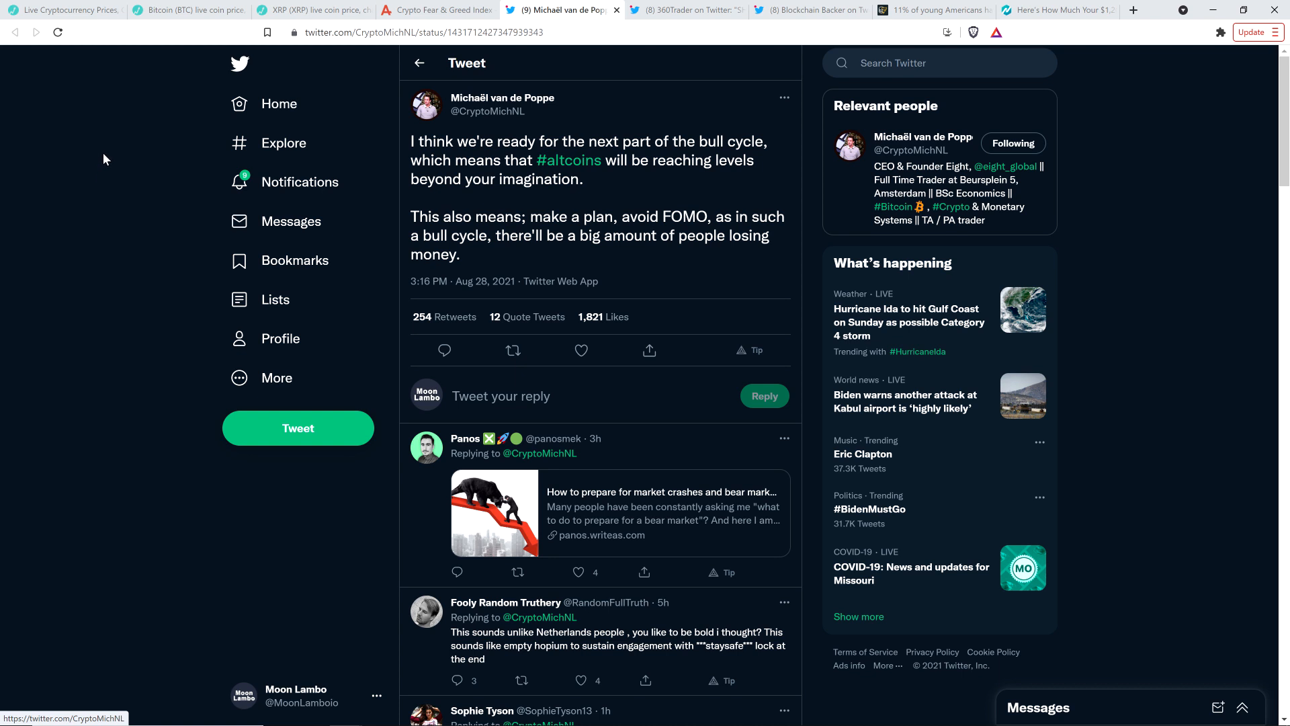
mouse_move(115, 160)
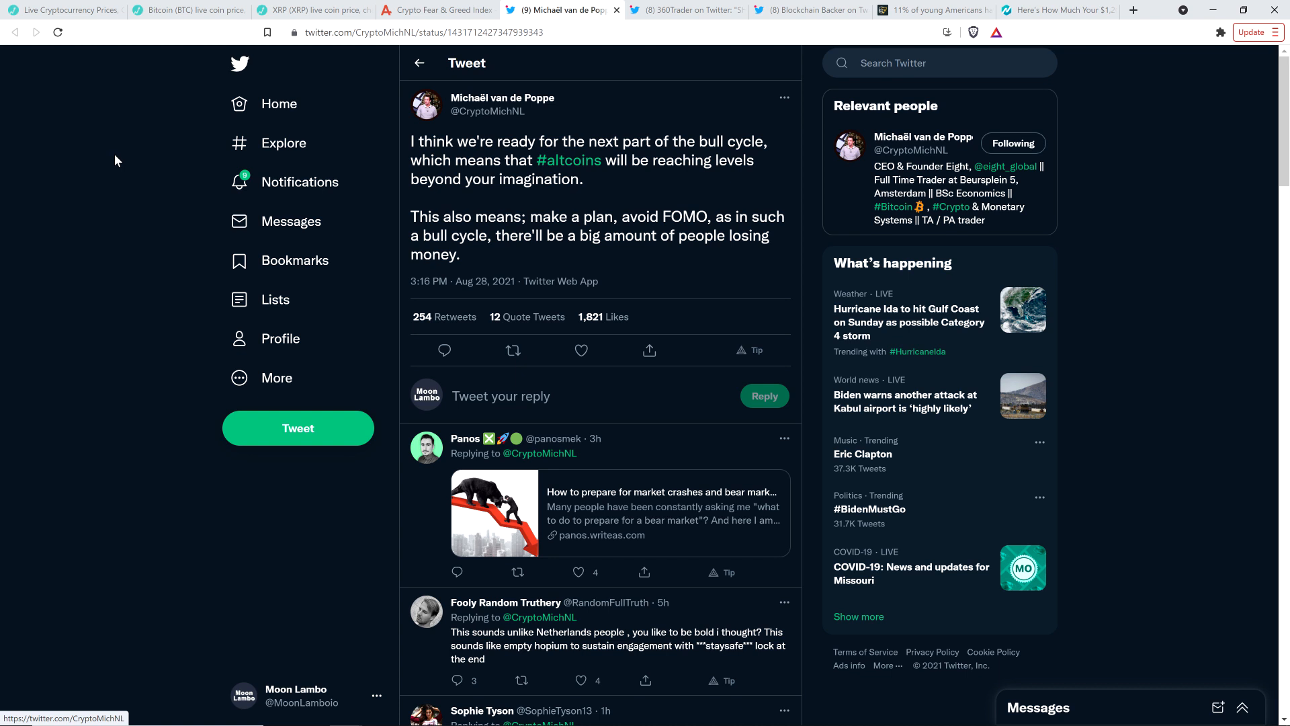
mouse_move(82, 168)
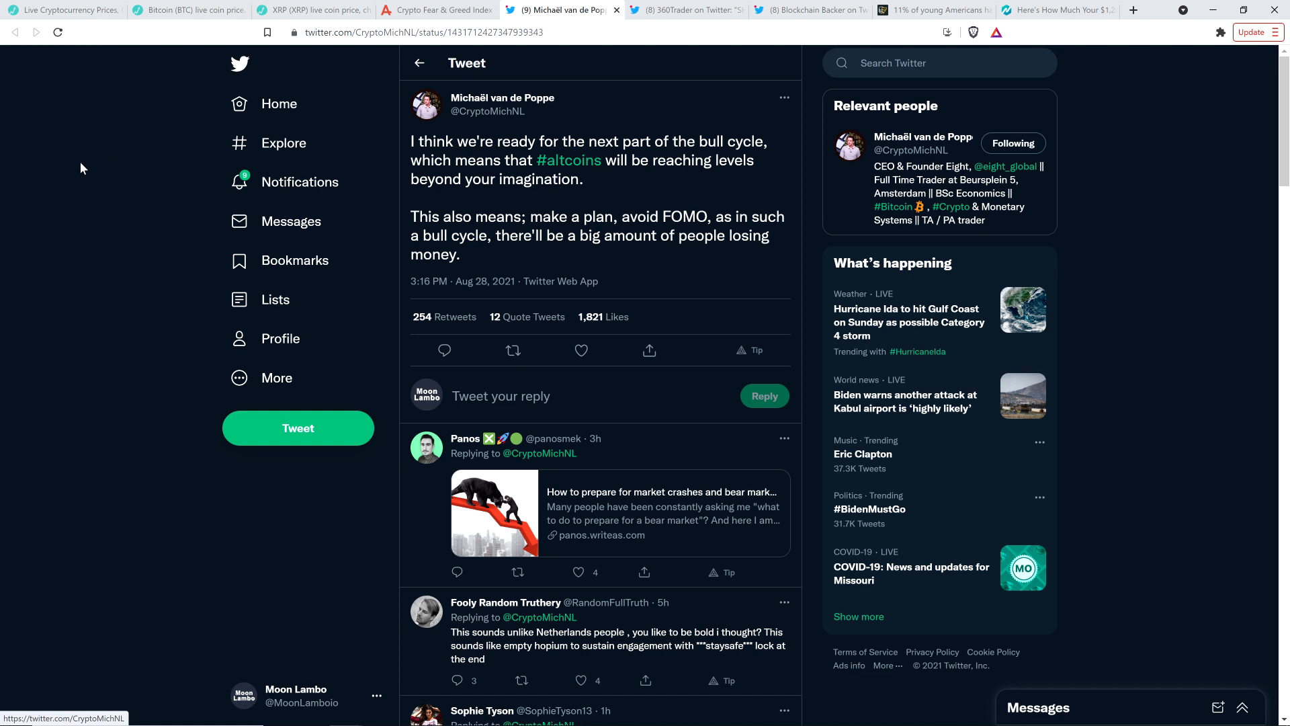
mouse_move(730, 133)
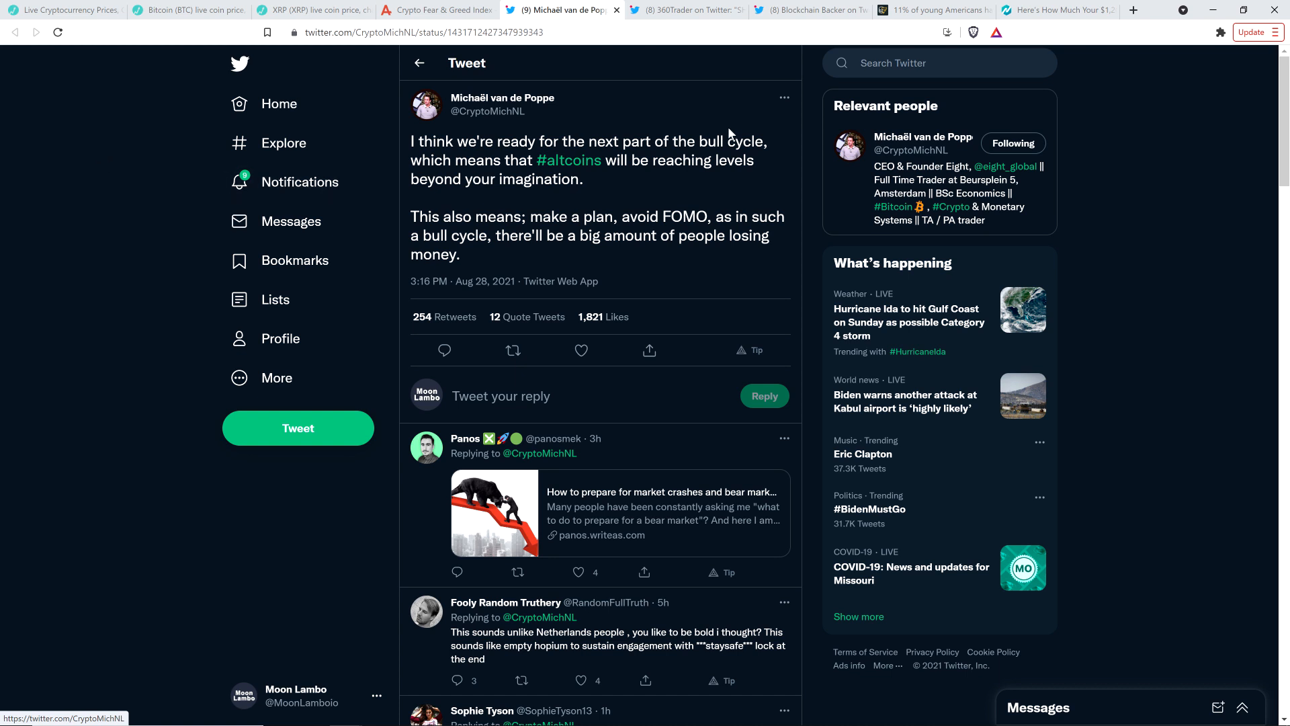
mouse_move(663, 121)
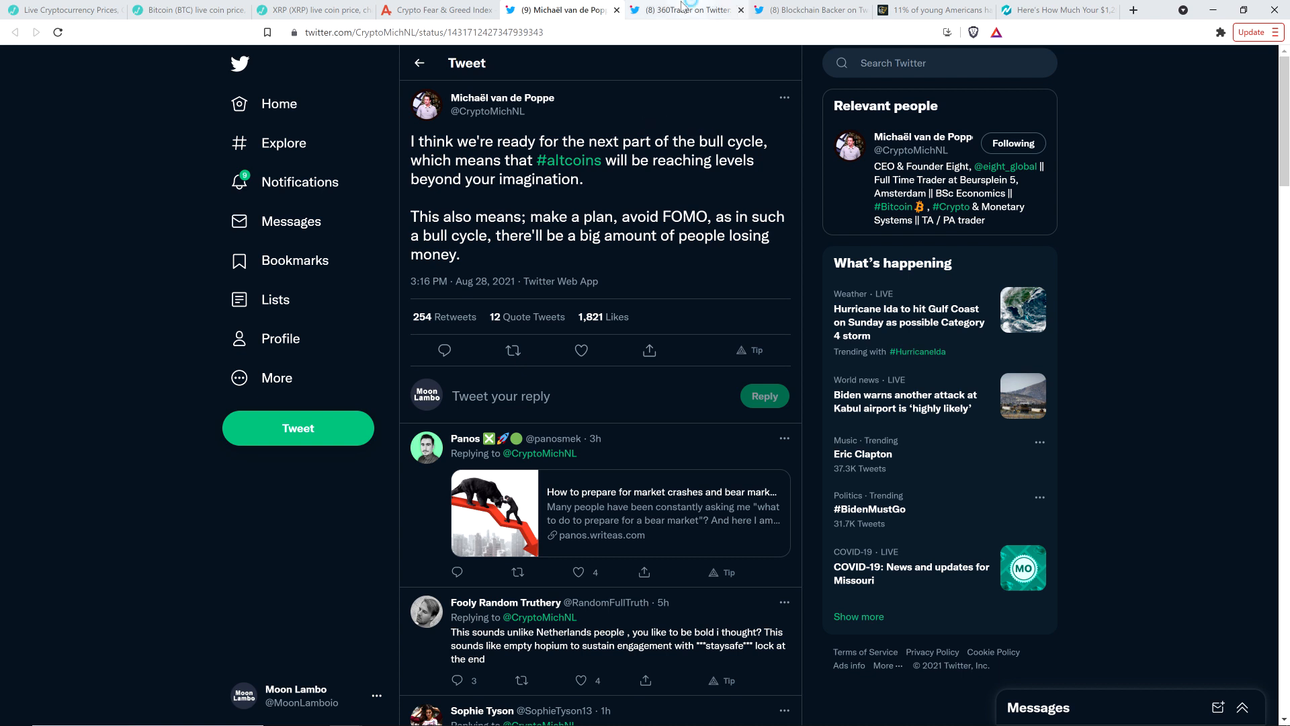
View 360Trader's SHORTS GET REKT tweet, then switch to the Blockchain Backer thread.
left_click(682, 10)
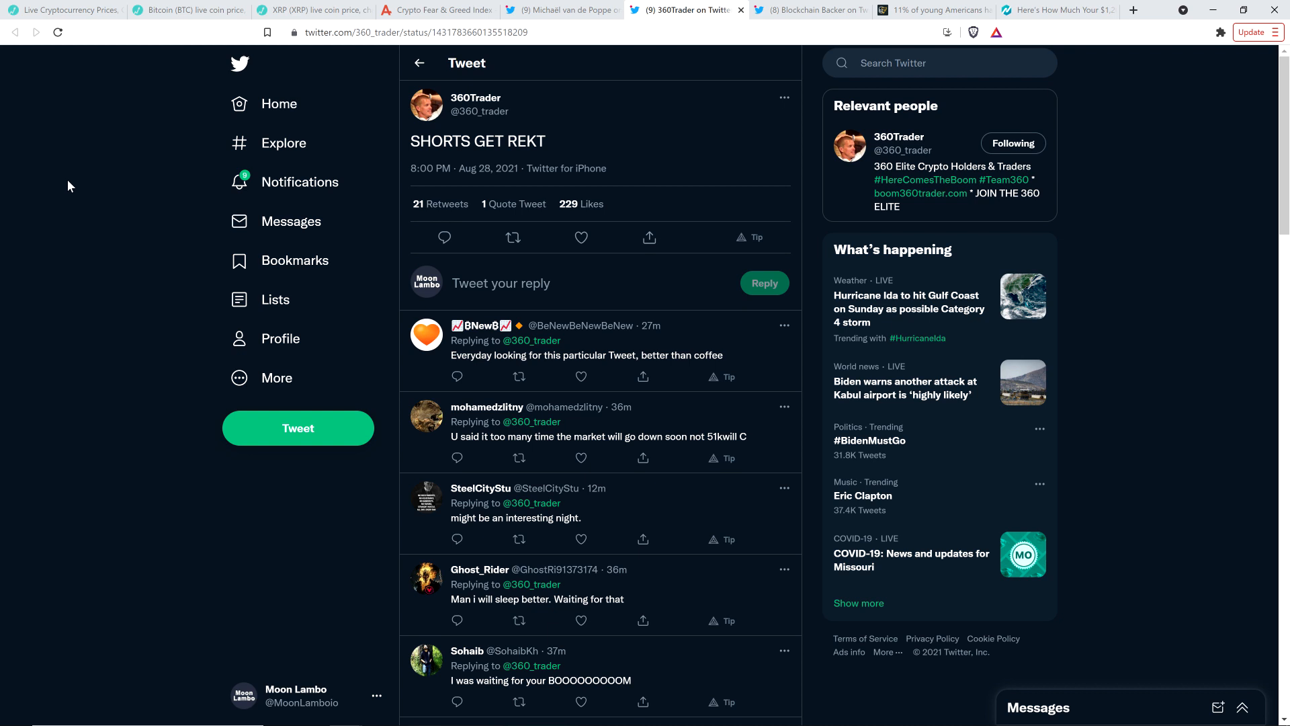
mouse_move(68, 186)
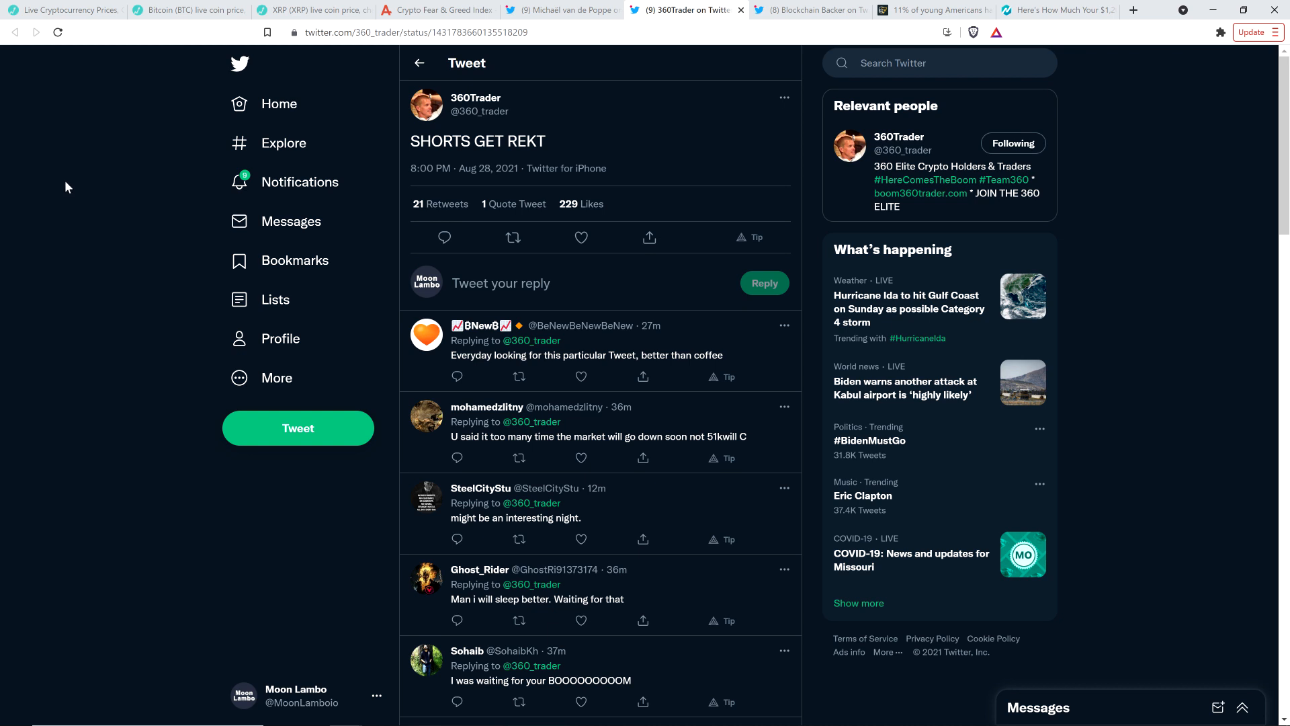
mouse_move(71, 181)
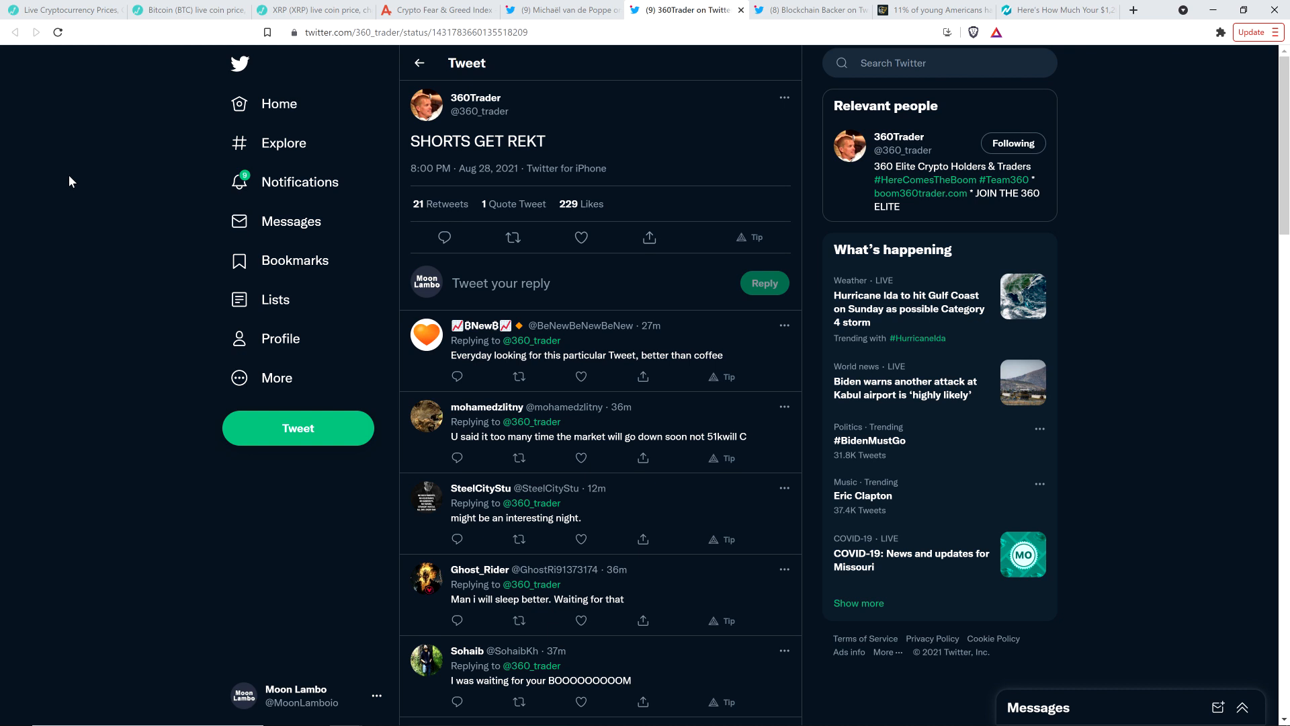
mouse_move(73, 183)
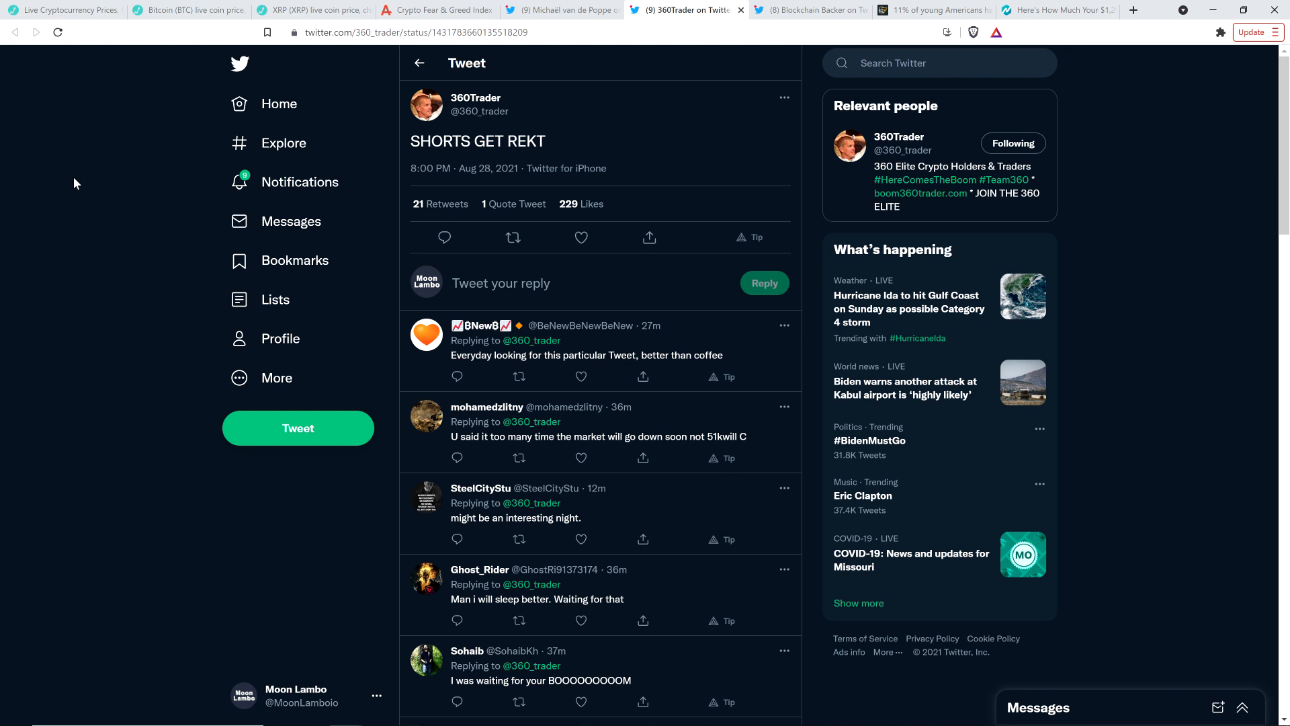
mouse_move(88, 181)
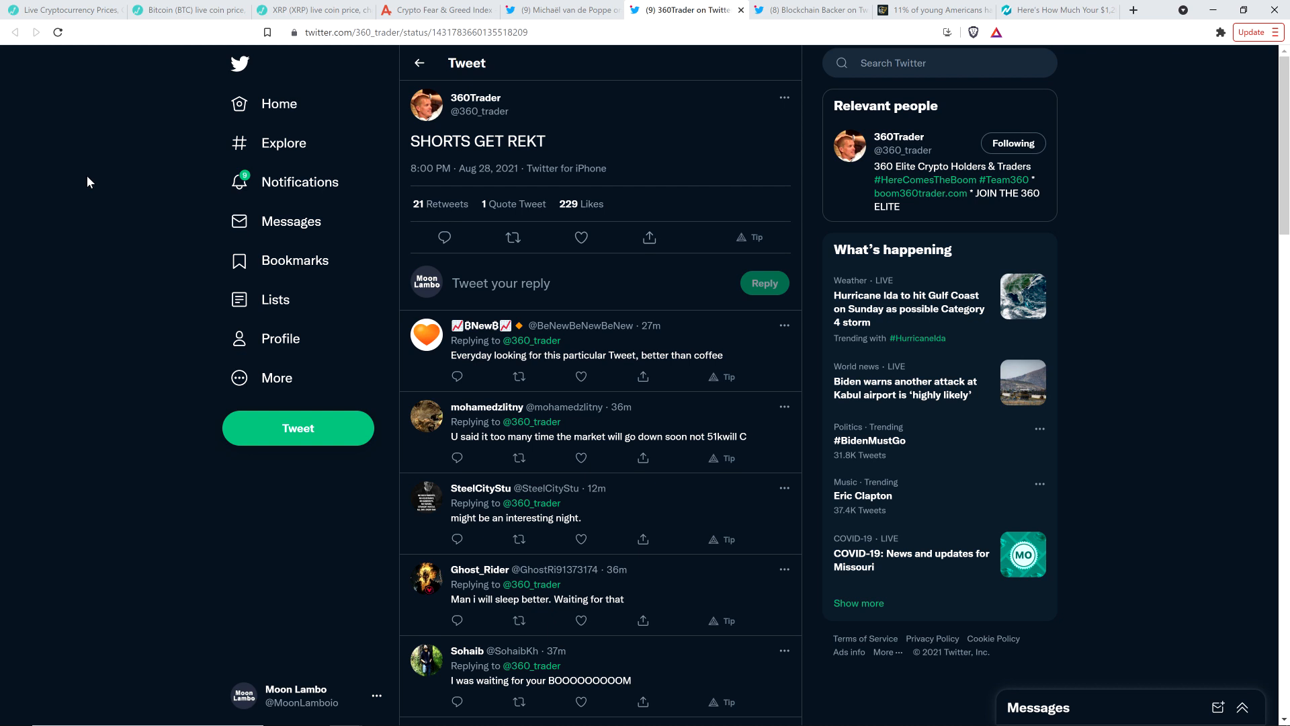
mouse_move(129, 175)
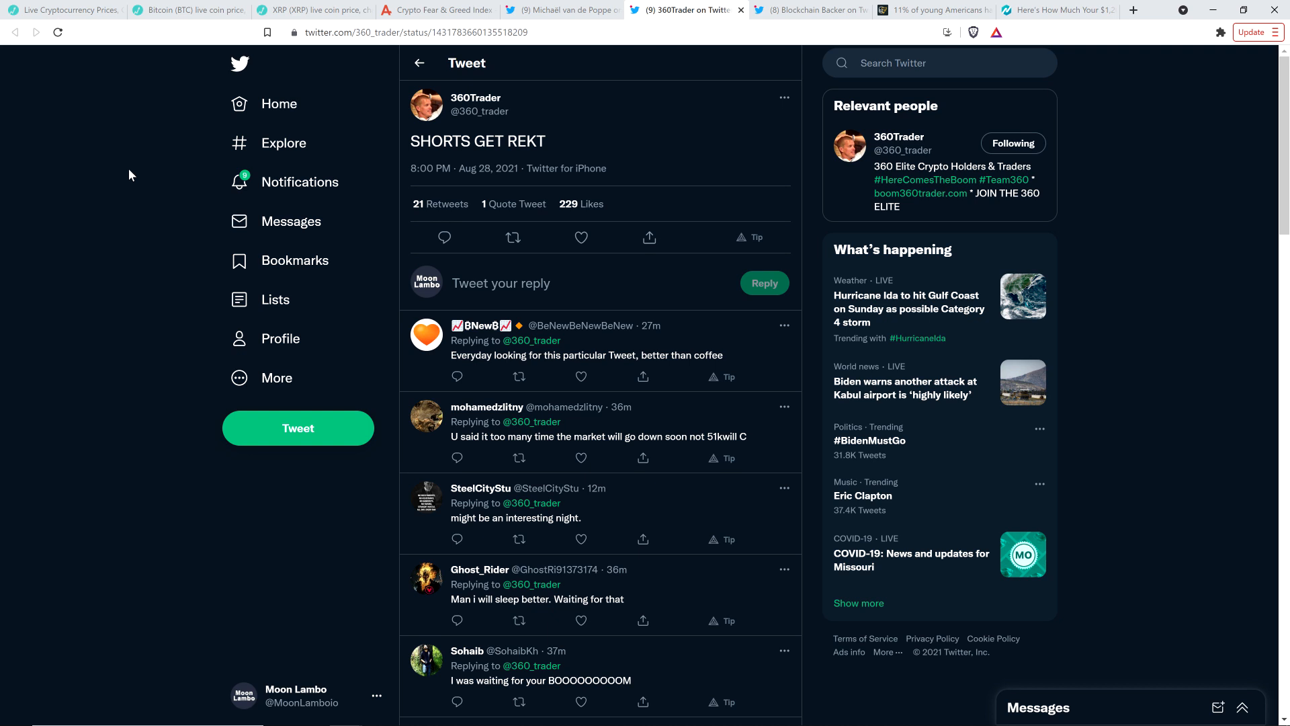
left_click(806, 10)
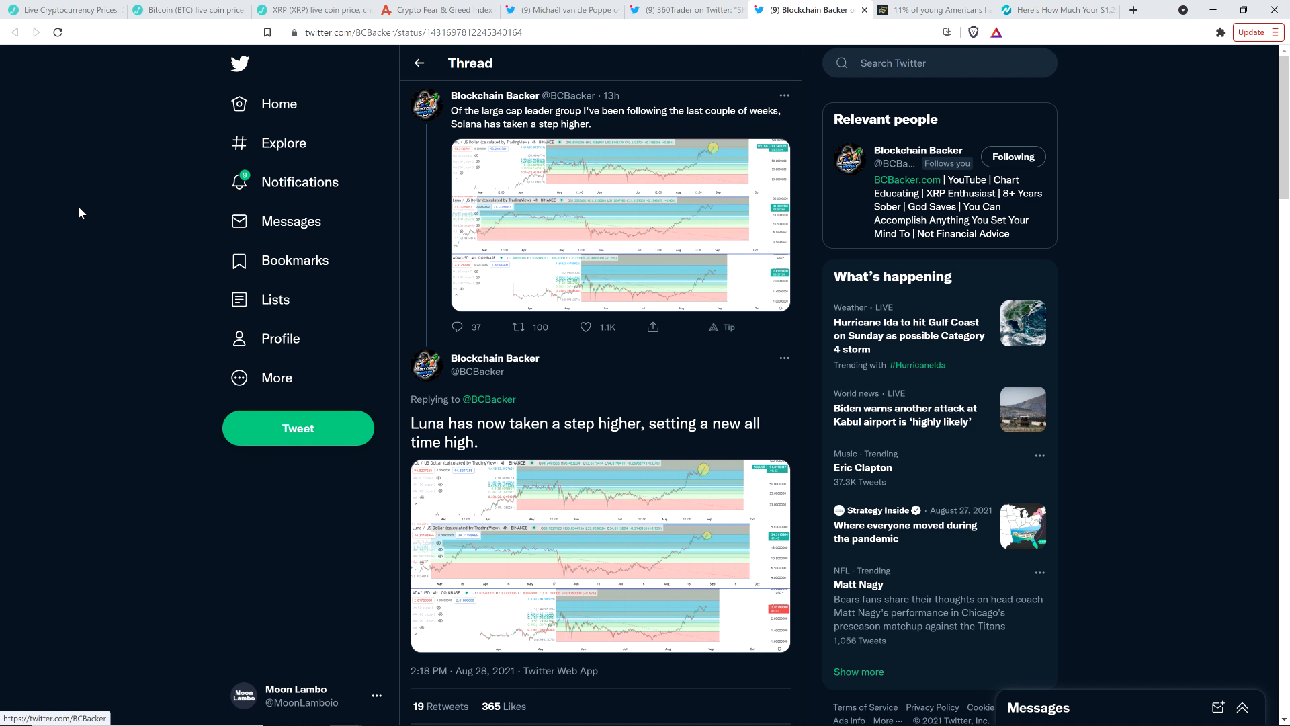
mouse_move(99, 210)
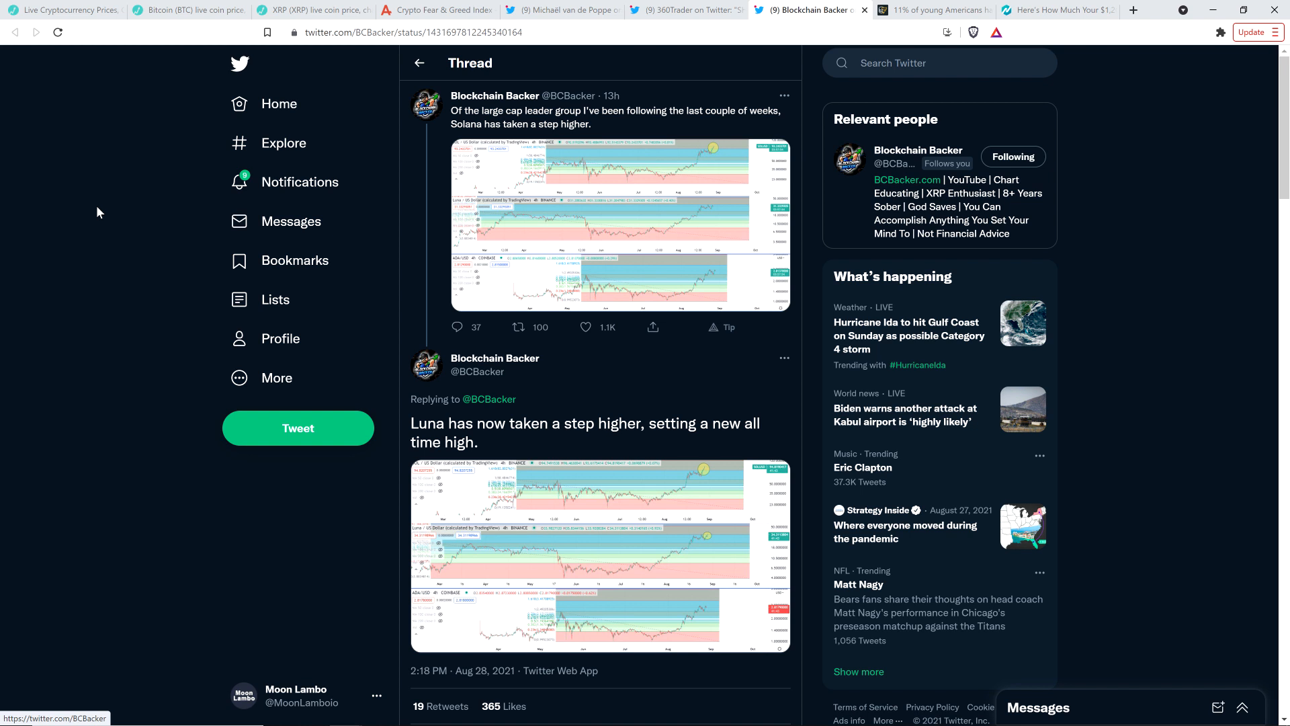
mouse_move(656, 49)
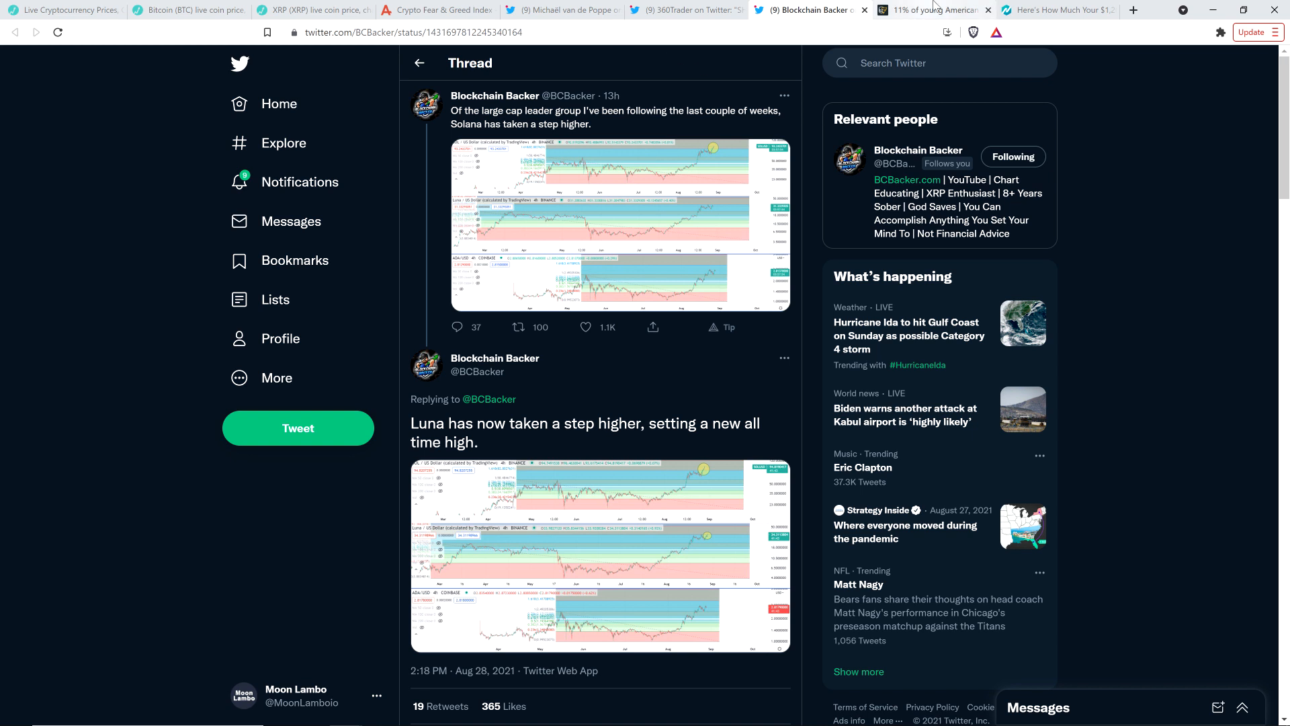
mouse_move(934, 9)
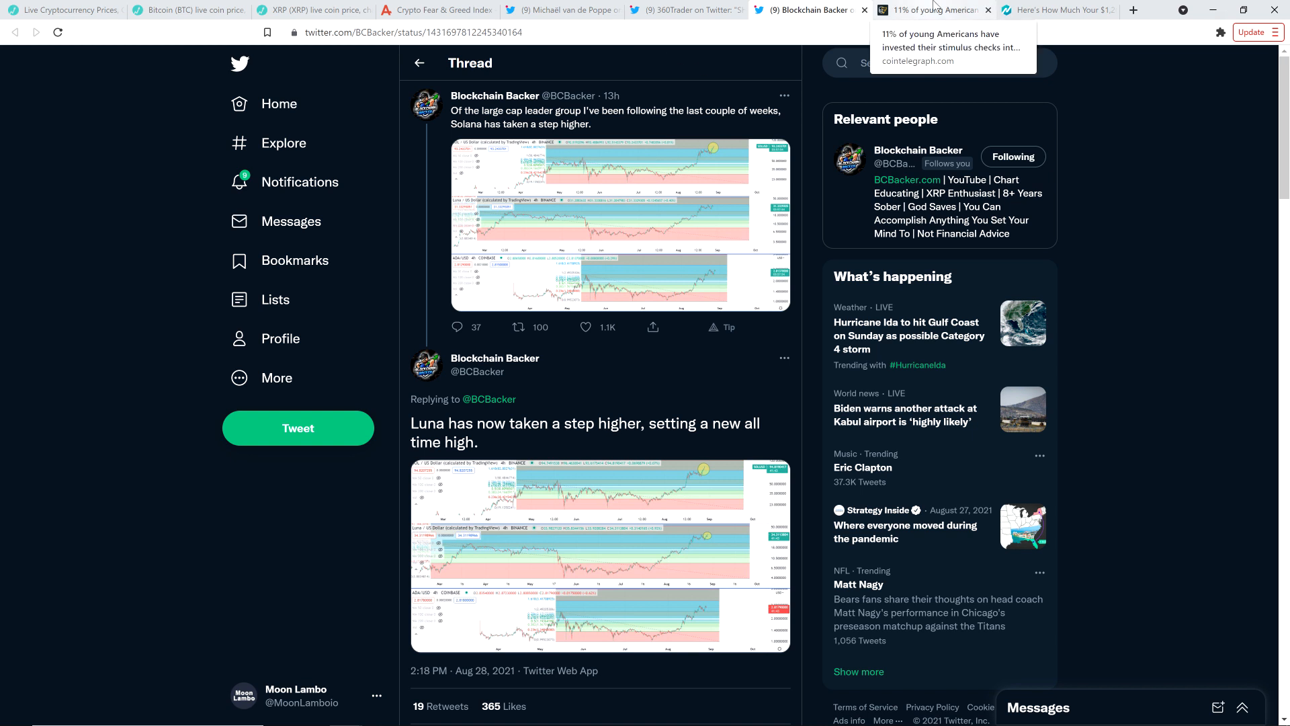
Switch to Cointelegraph's '11% of young Americans' stimulus-check article.
left_click(932, 10)
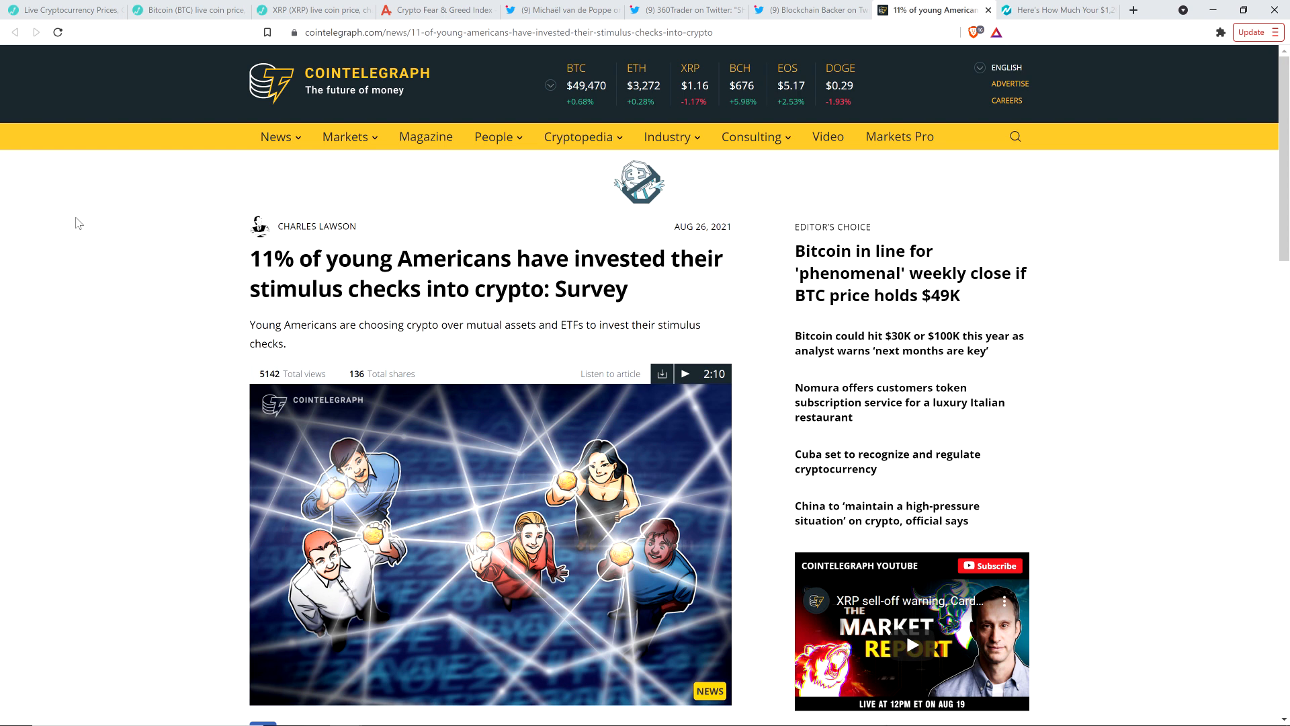
Scroll through Cointelegraph's stimulus-check survey article.
scroll("down", 3)
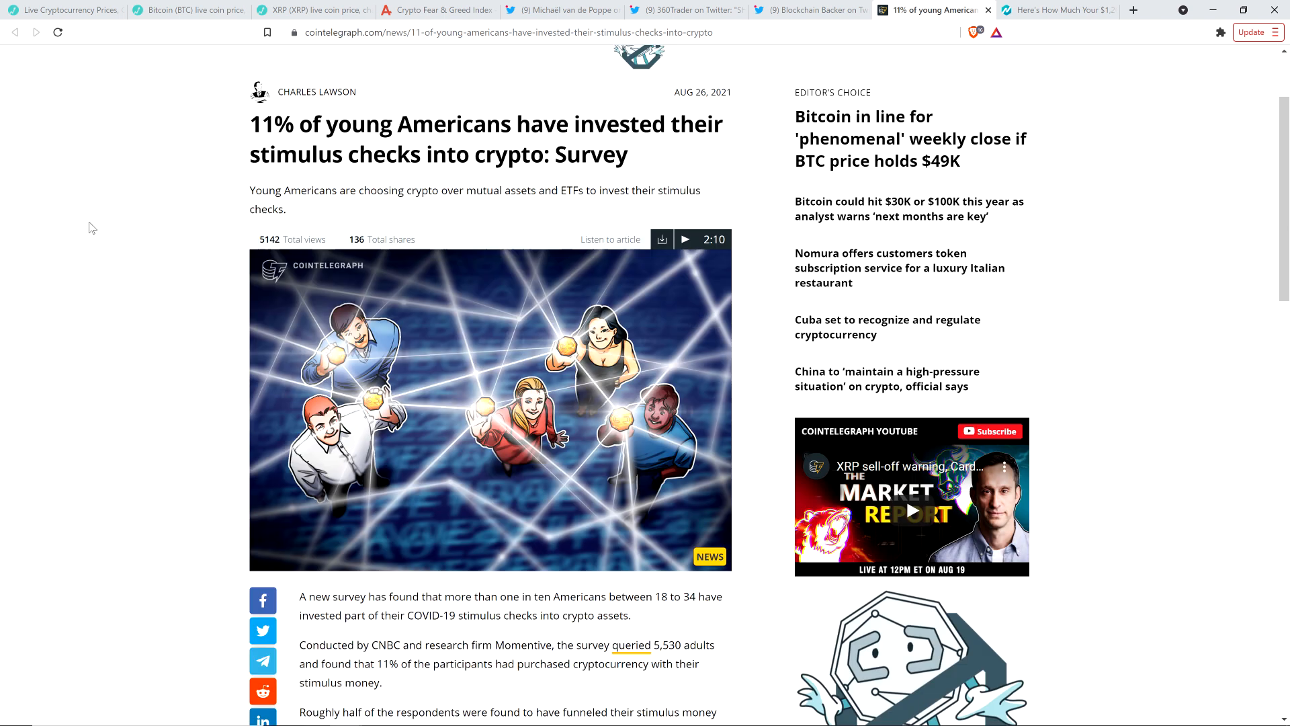
scroll("down", 3)
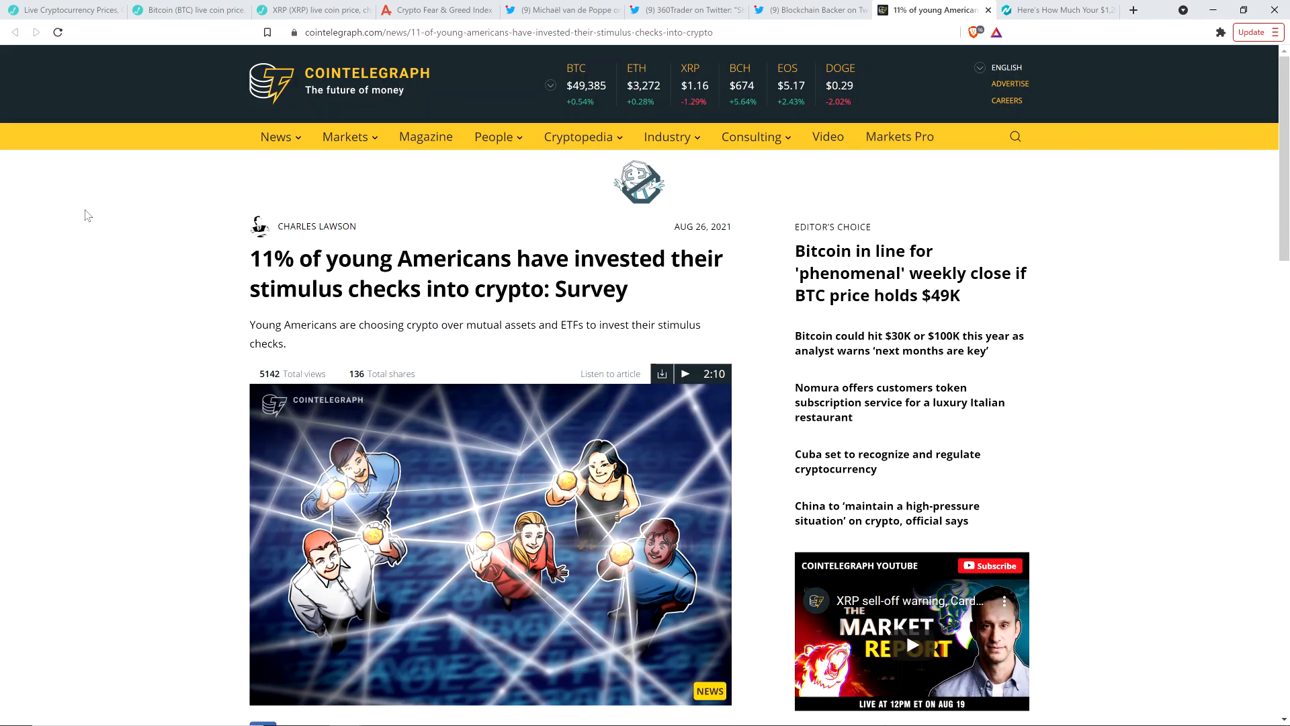
scroll("down", 3)
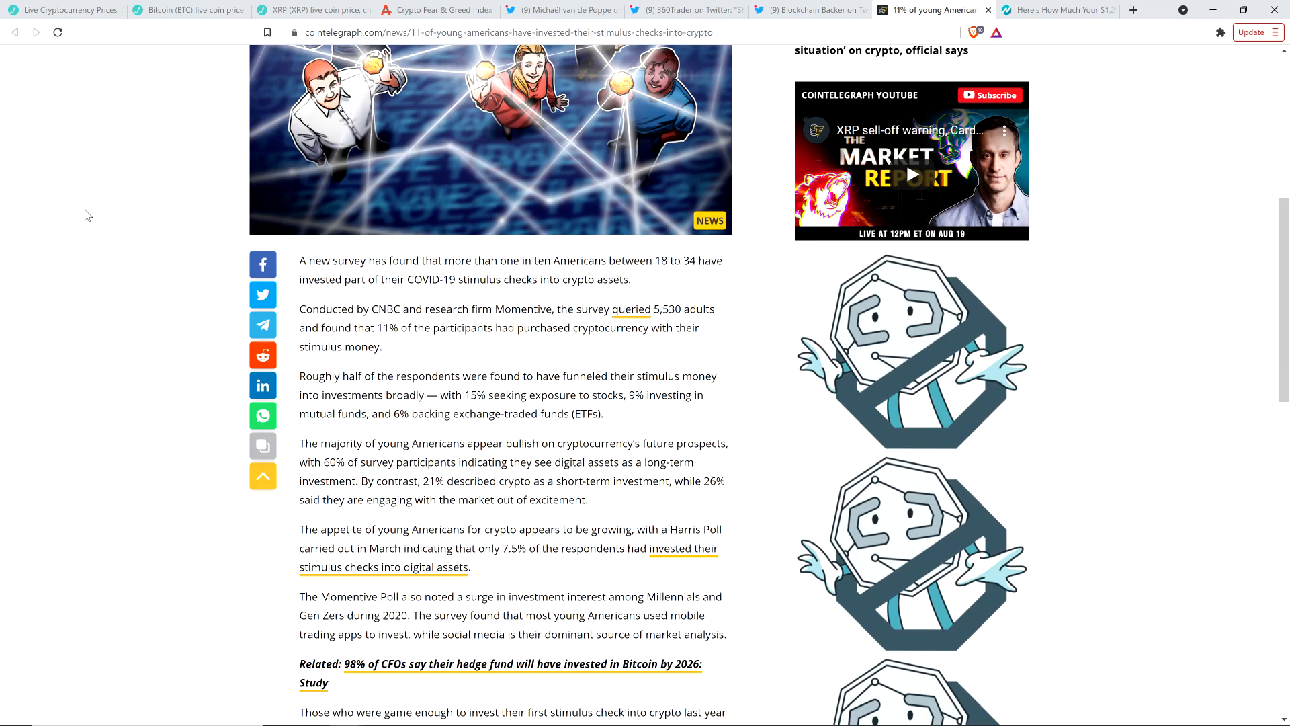
scroll("down", 3)
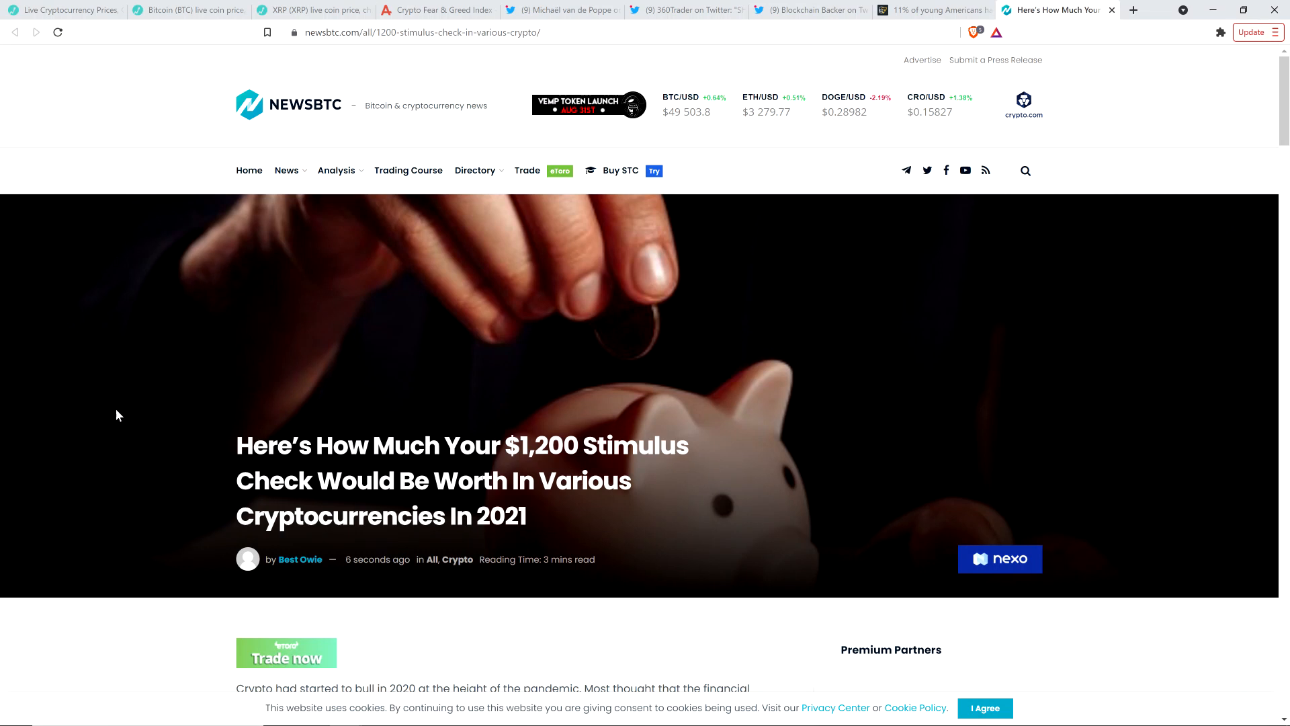
Read down the NewsBTC article to its $1,200 crypto investment breakdown.
scroll("down", 3)
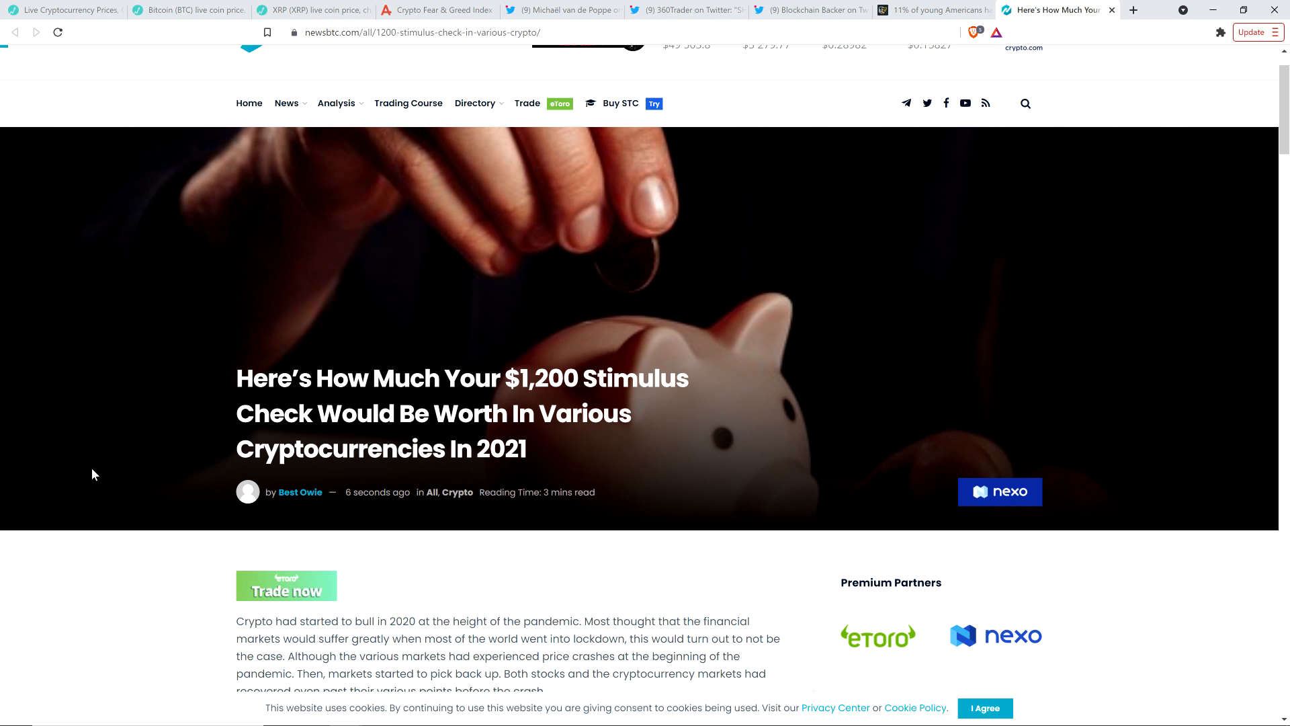
mouse_move(299, 362)
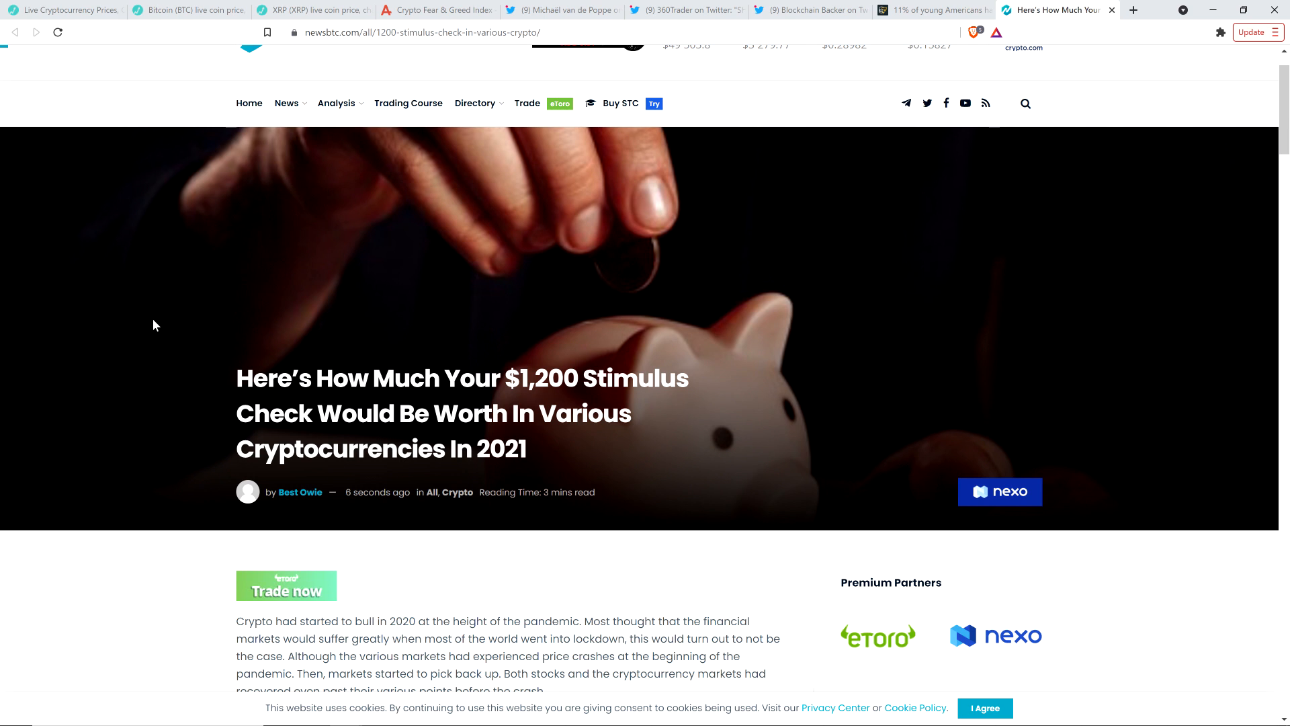
mouse_move(164, 337)
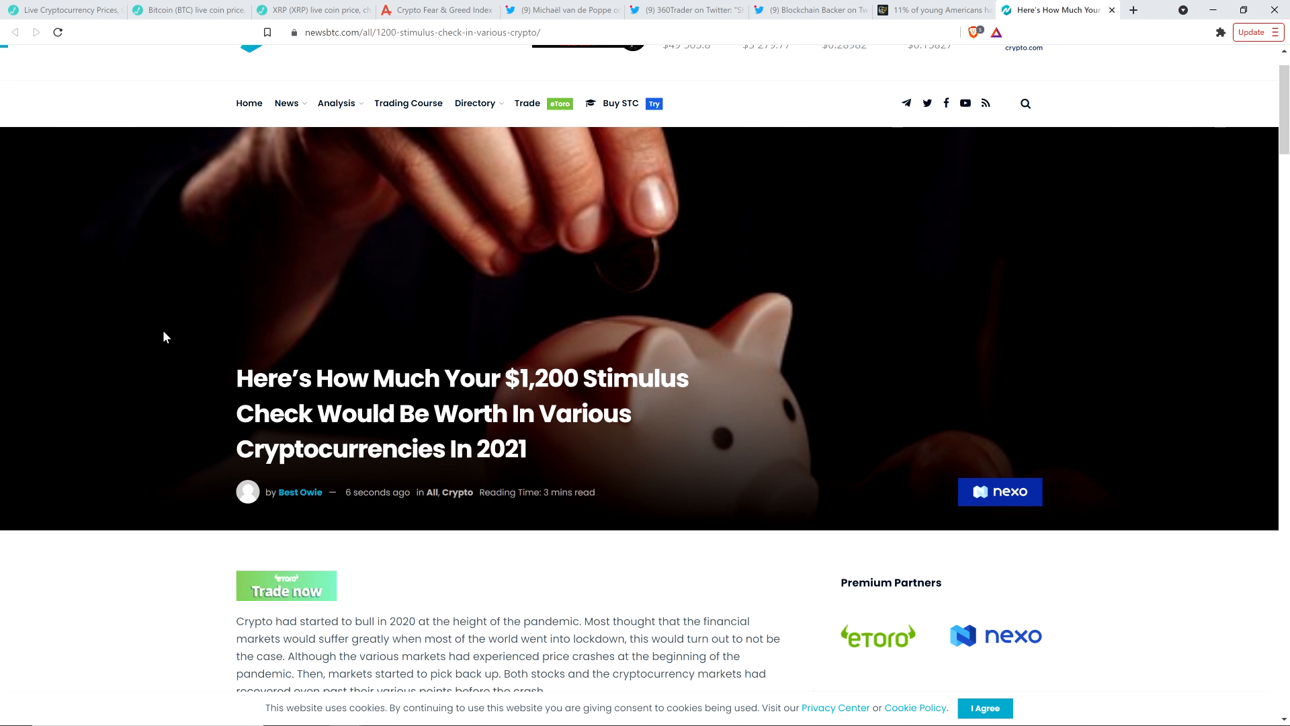
mouse_move(160, 354)
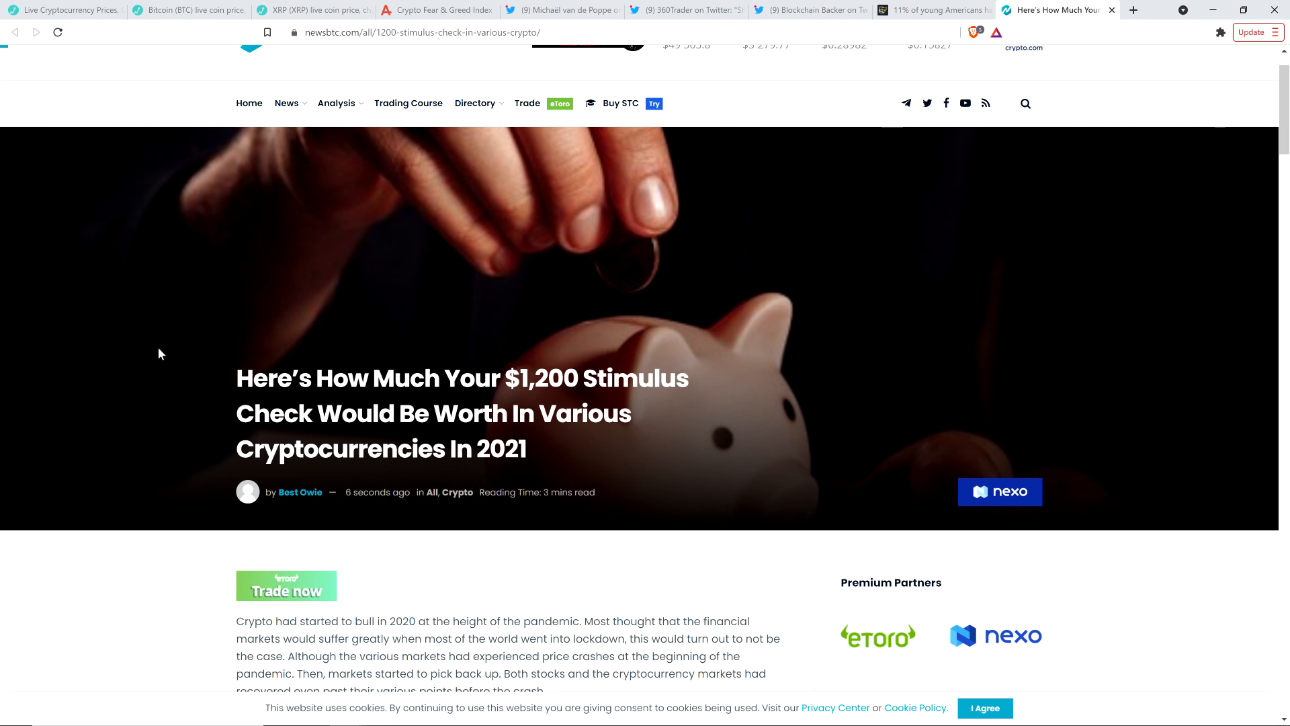
scroll("down", 3)
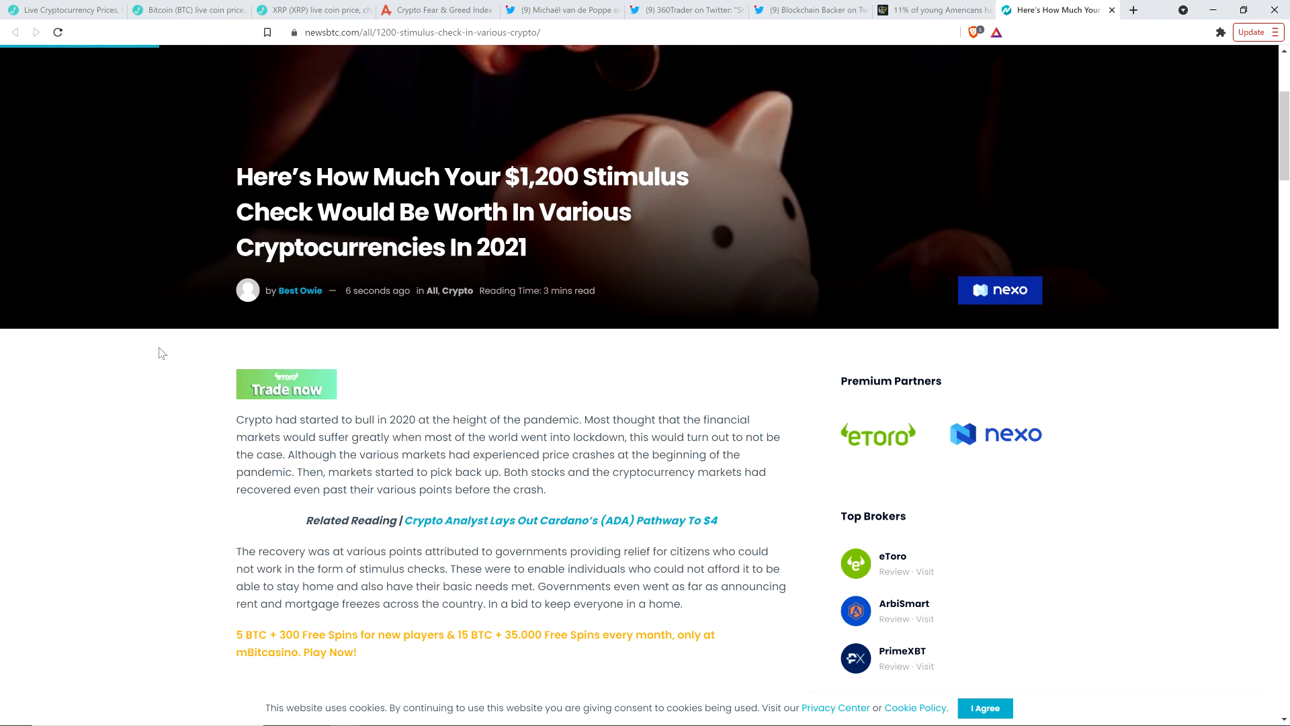
scroll("down", 3)
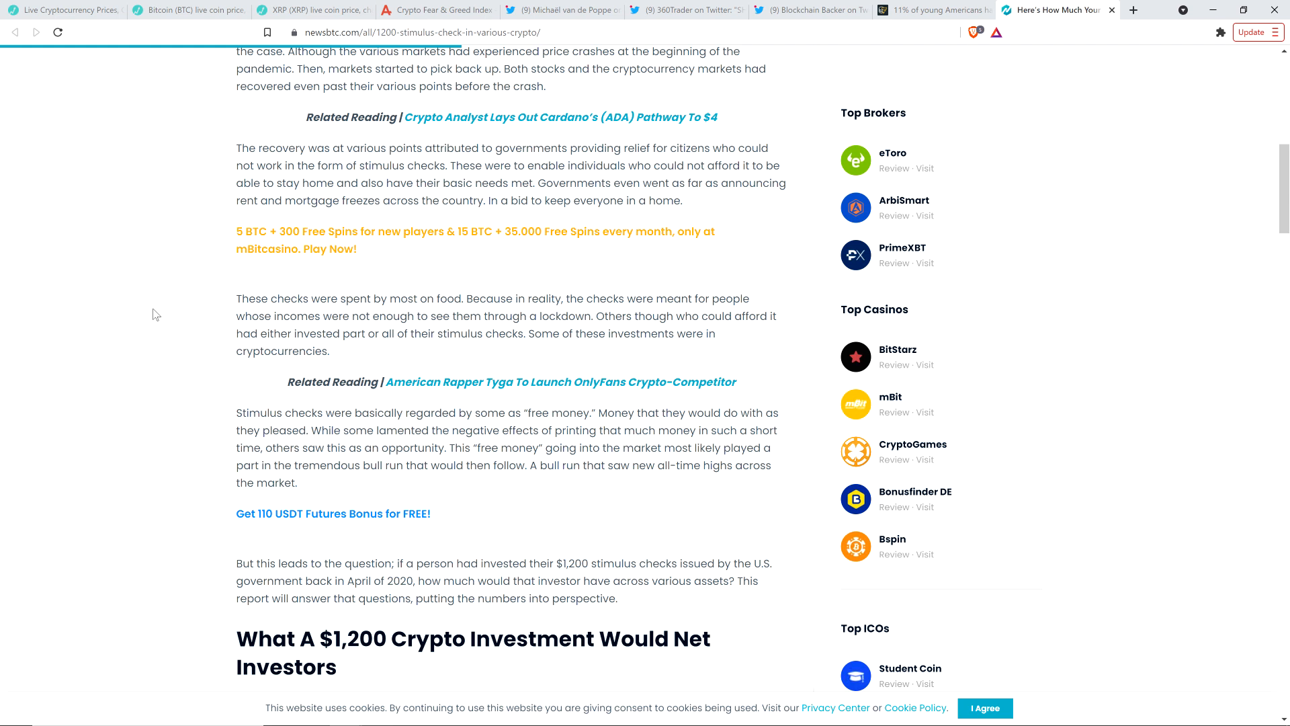
scroll("down", 3)
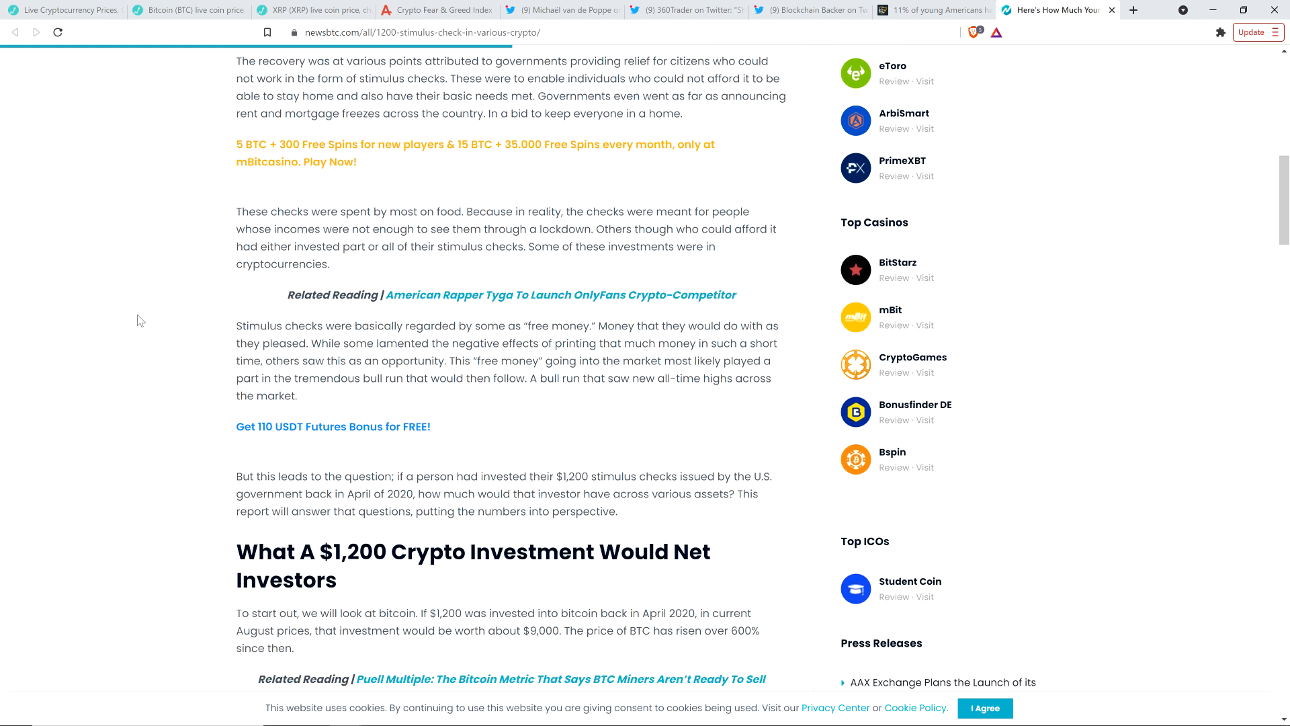
scroll("down", 3)
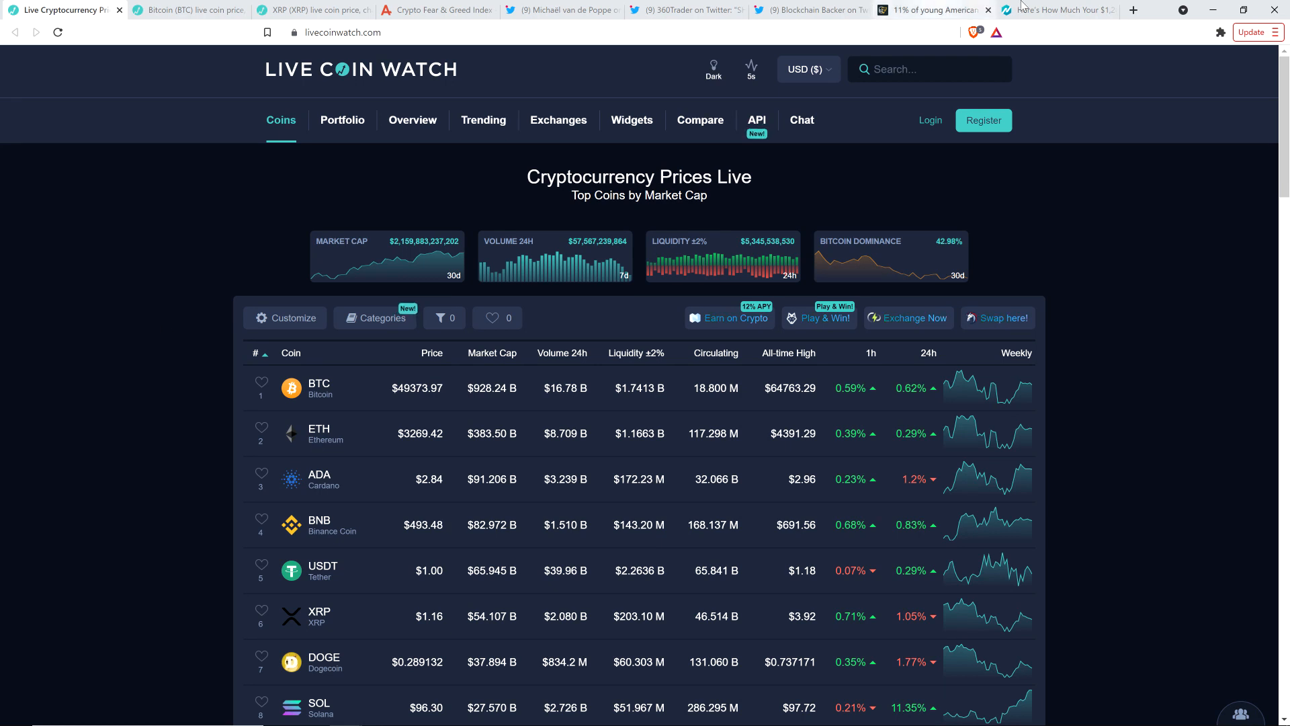
left_click(1057, 10)
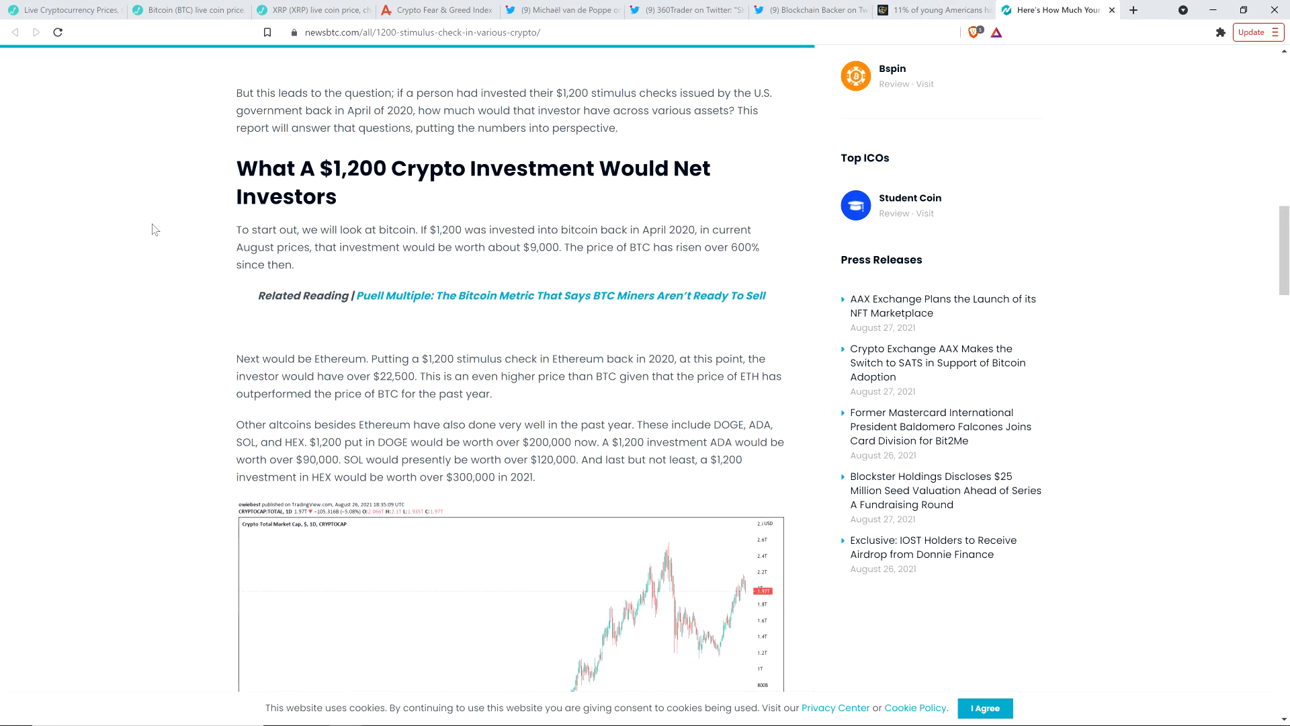